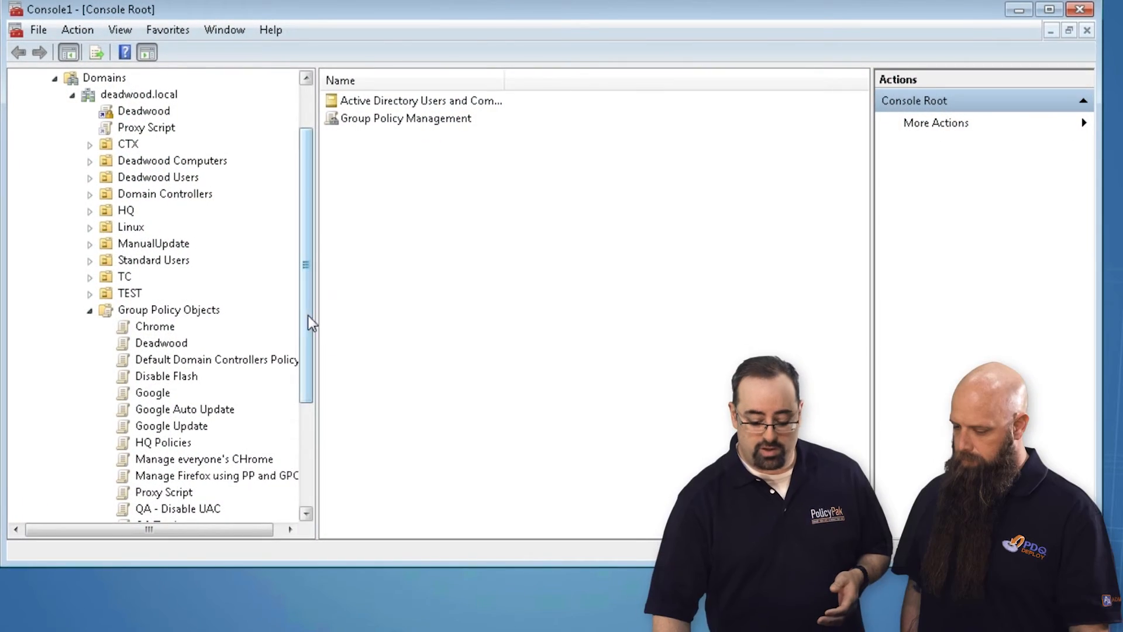
- Expand Deadwood Computers and scroll to Standard Computers, showing COMPUTER1 and COMPUTER2
scroll(up, 3)
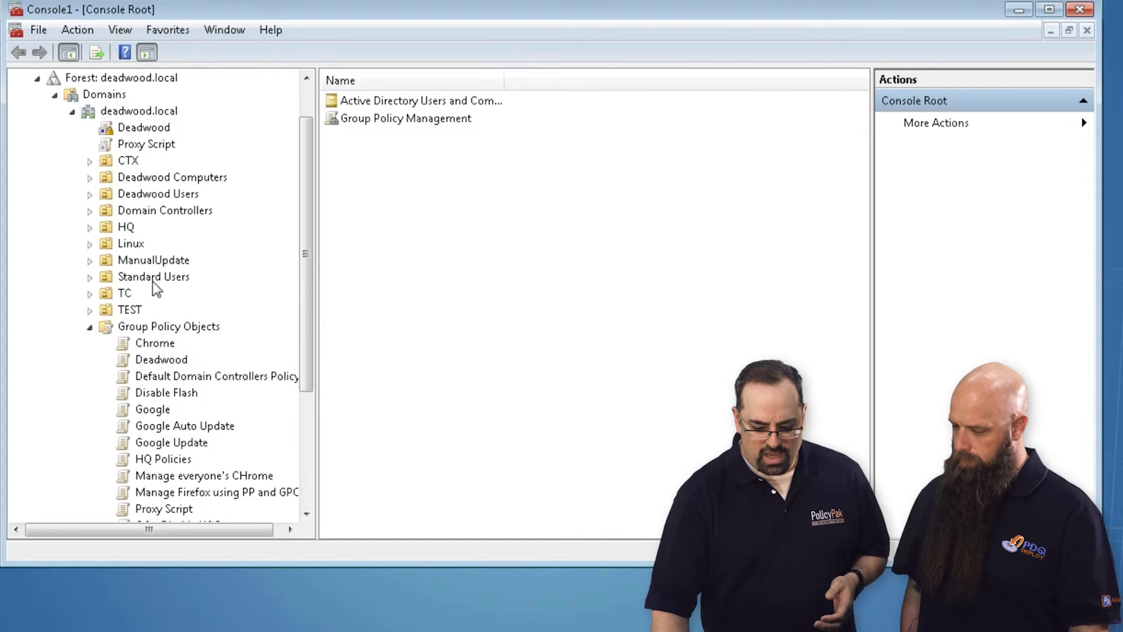
mouse_move(284, 315)
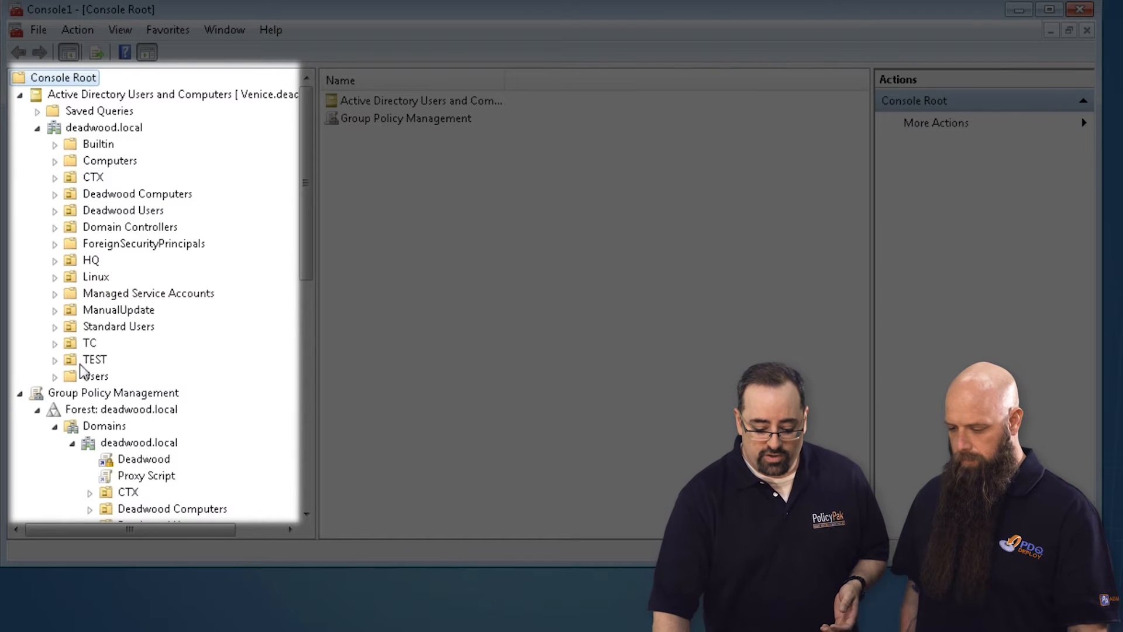
mouse_move(119, 341)
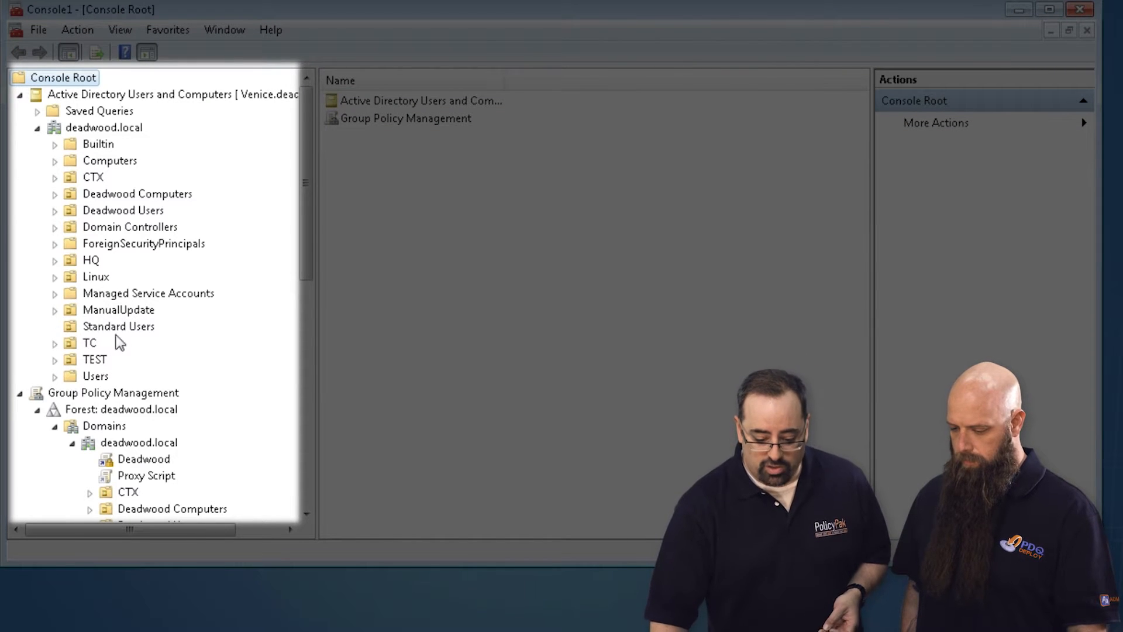
click(119, 326)
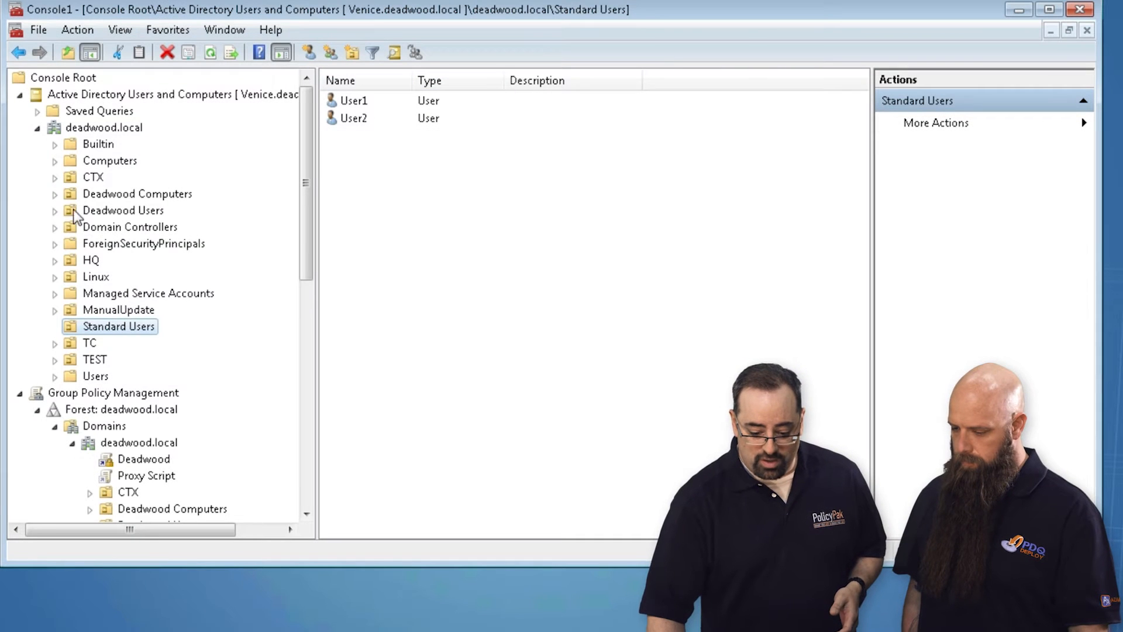
click(55, 194)
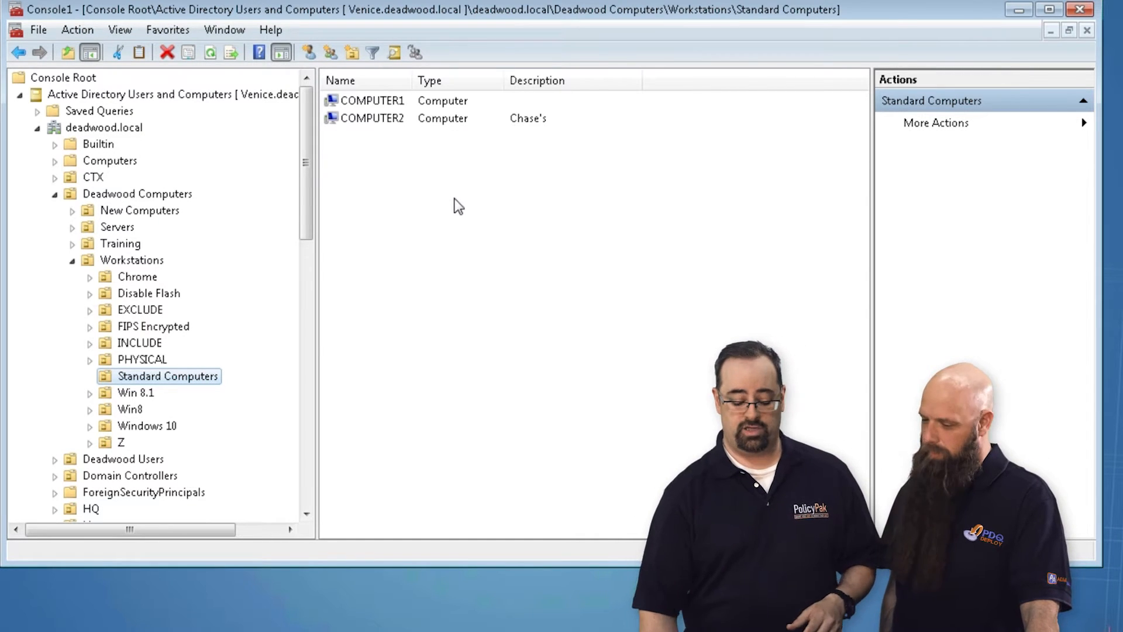
scroll(down, 3)
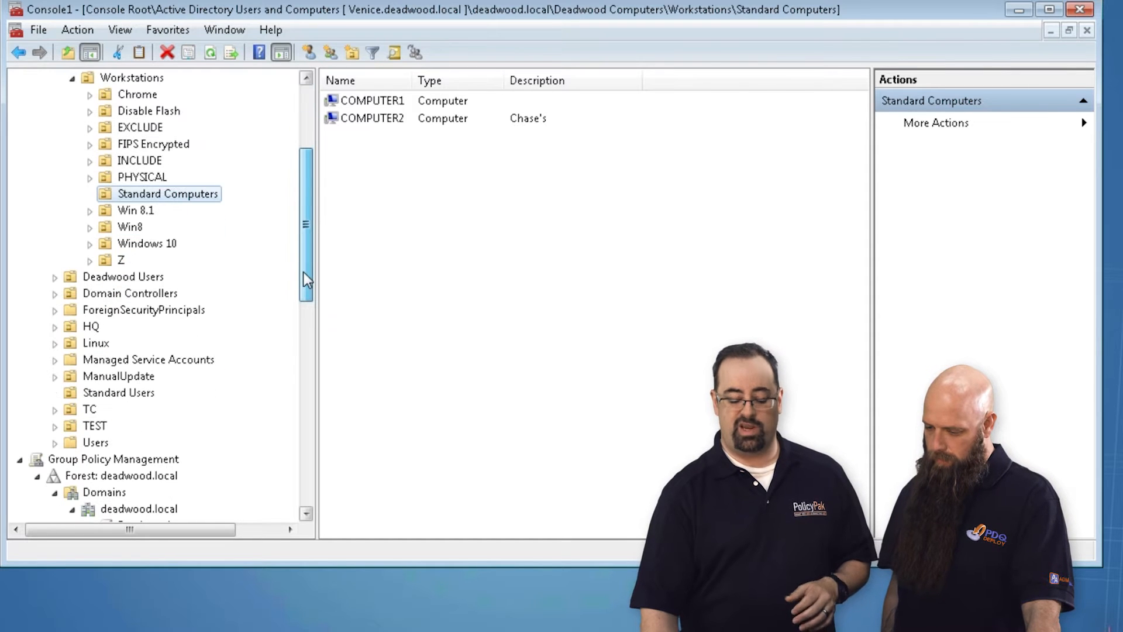
scroll(down, 3)
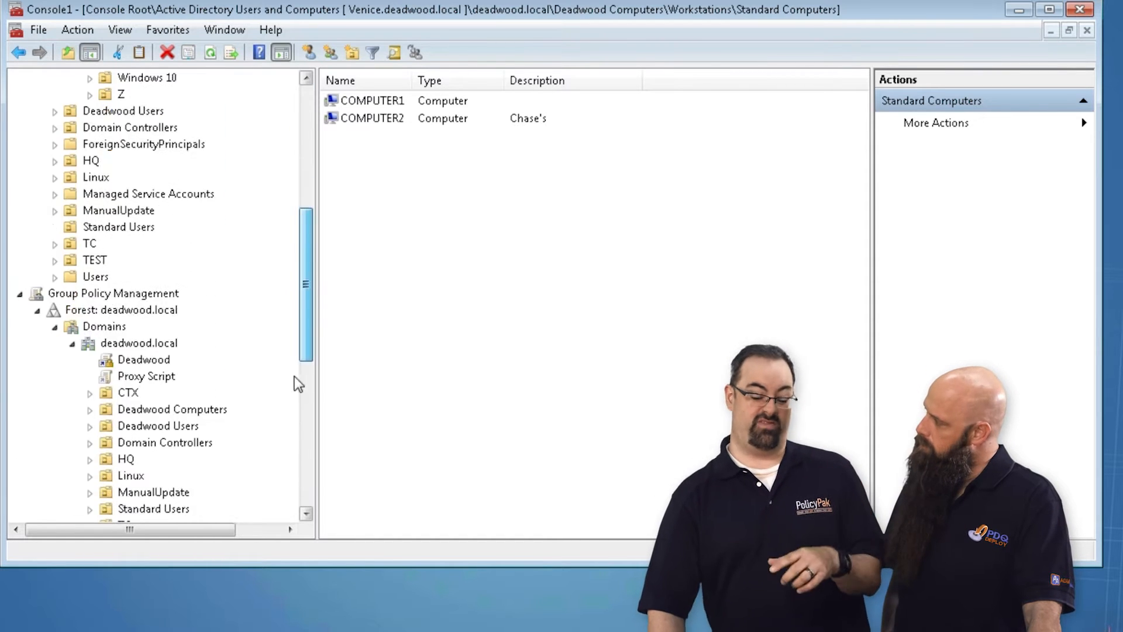
- Create a new GPO named 'aaa' under Group Policy Objects and open it in the editor
right_click(168, 194)
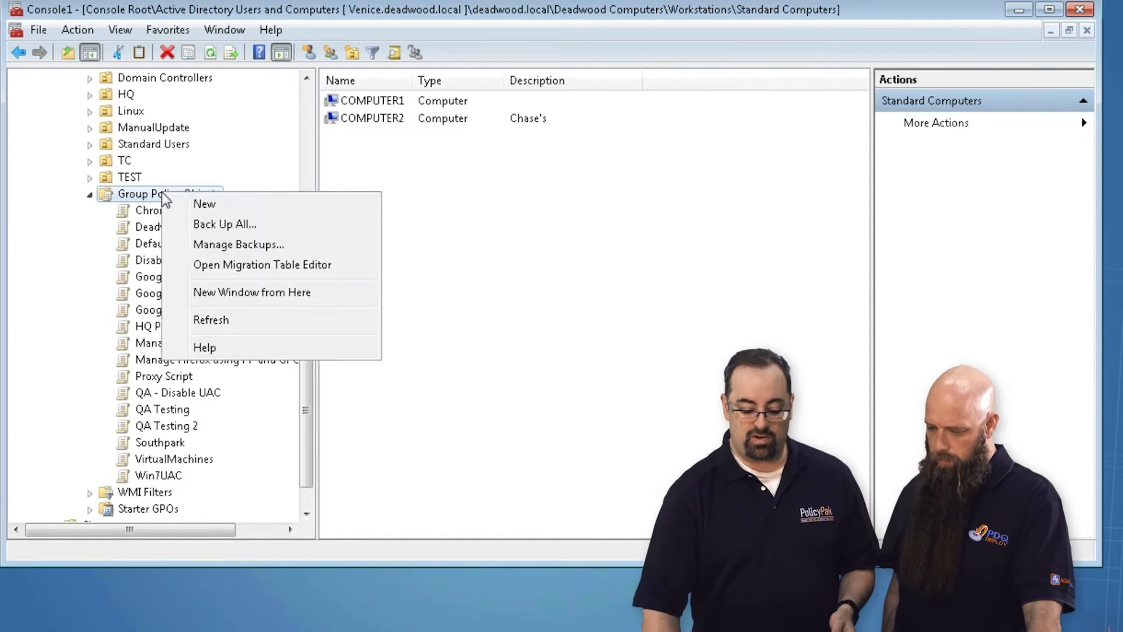
click(204, 203)
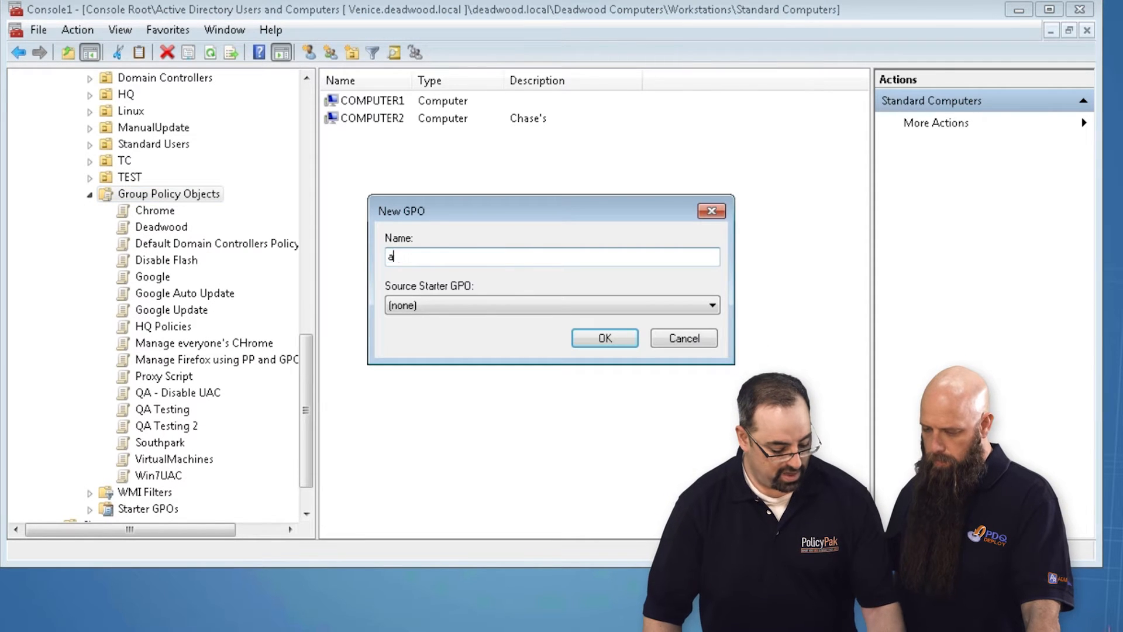
click(604, 338)
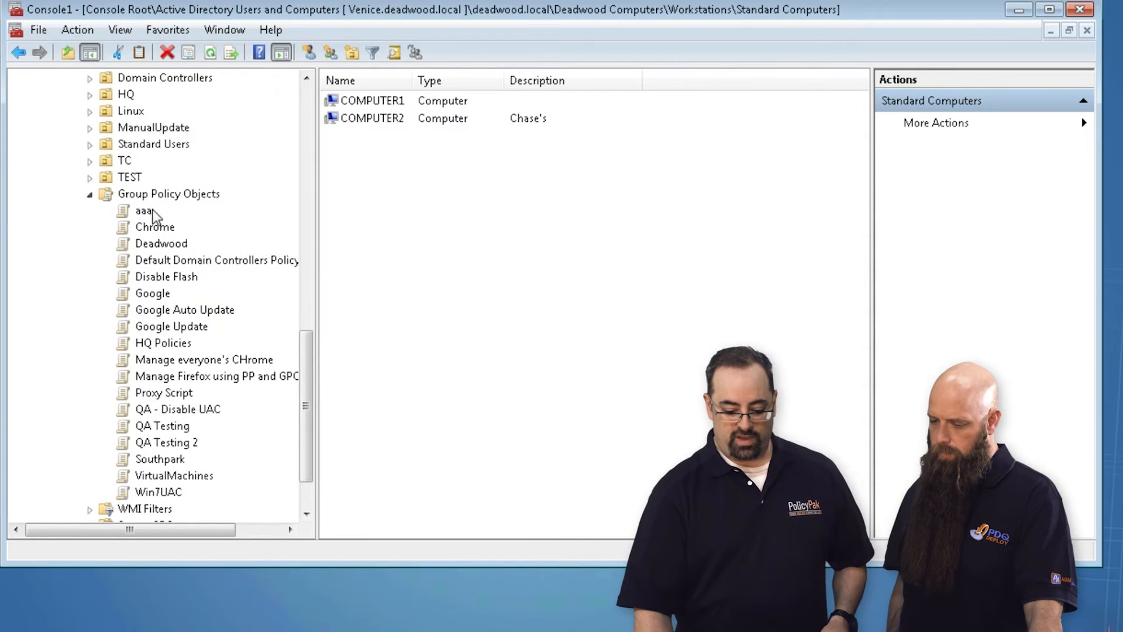
double_click(144, 211)
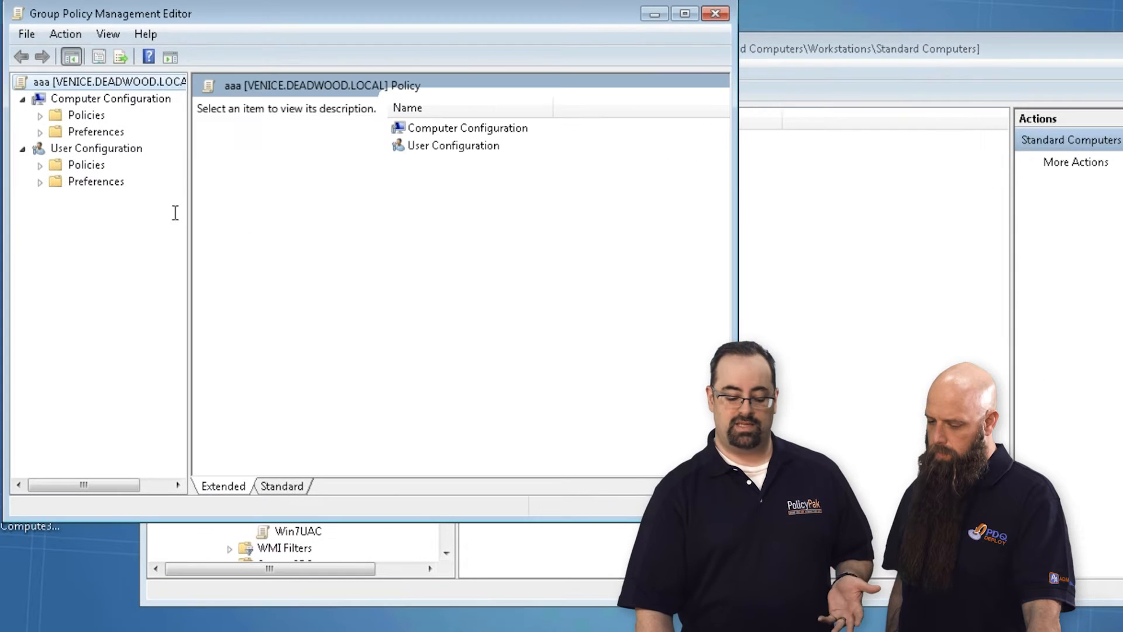
click(95, 148)
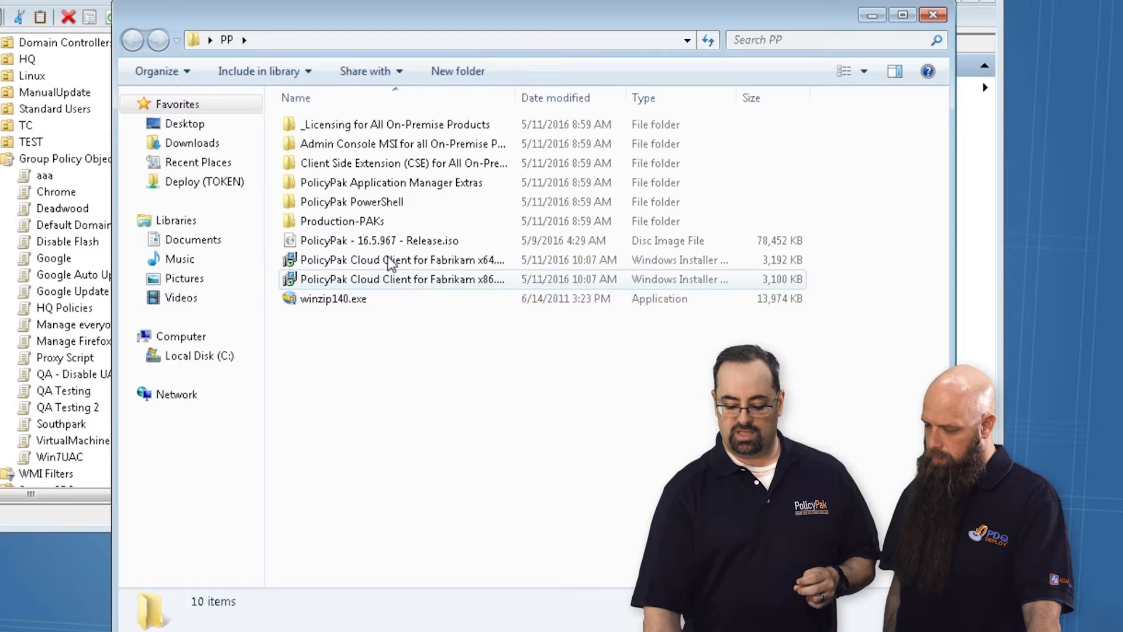
- Open the Admin Console MSI folder and launch PolicyPak Admin Console x64.msi
click(401, 143)
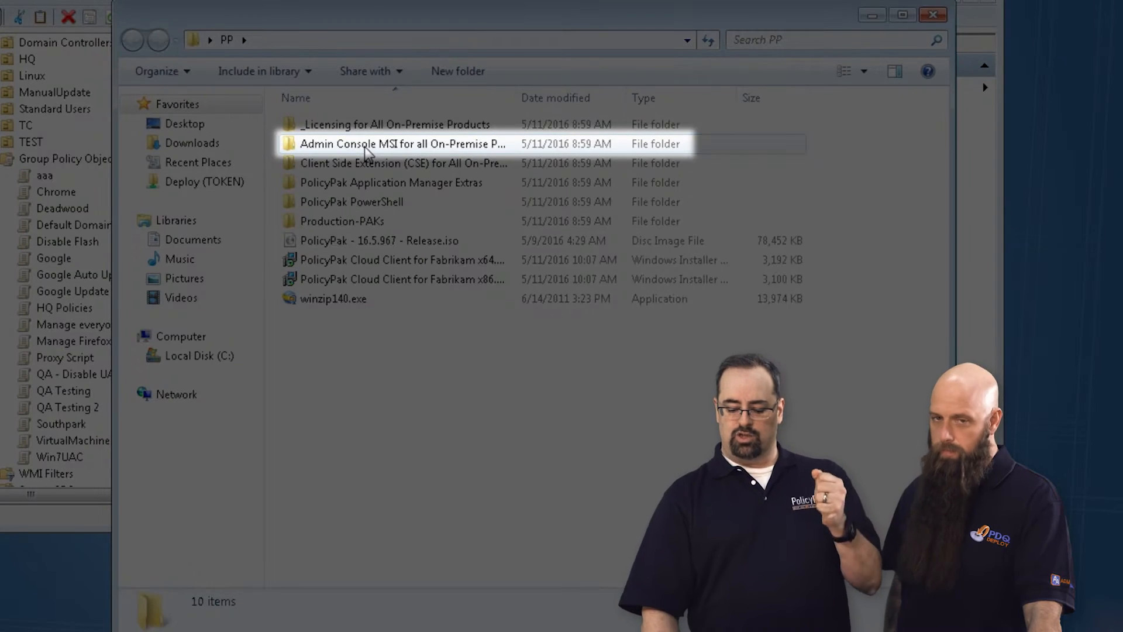
double_click(401, 143)
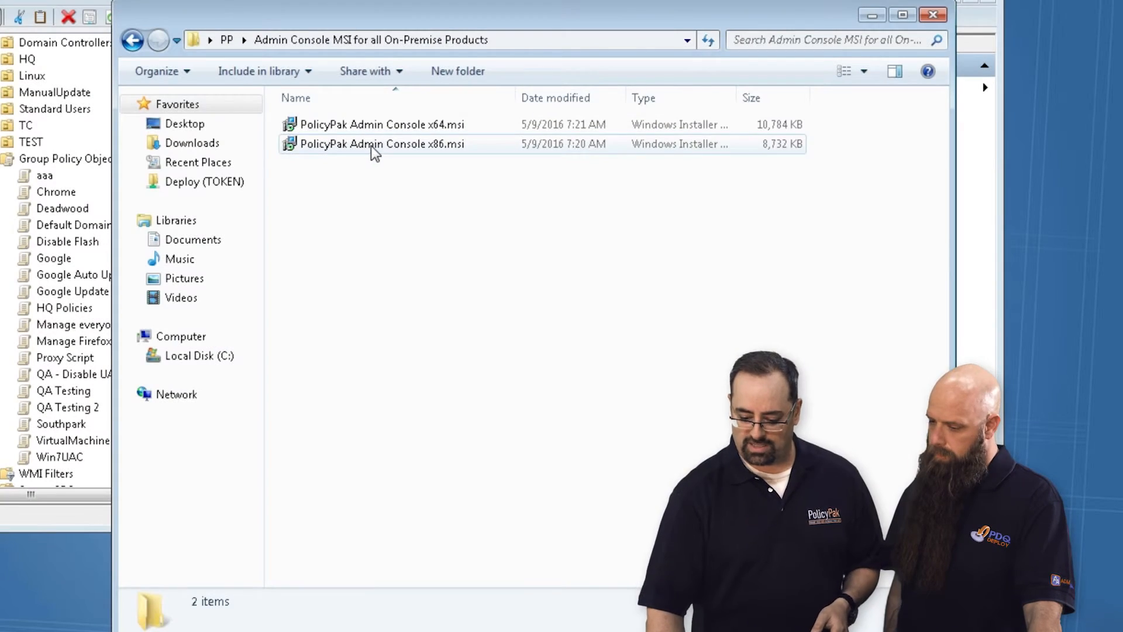
mouse_move(380, 144)
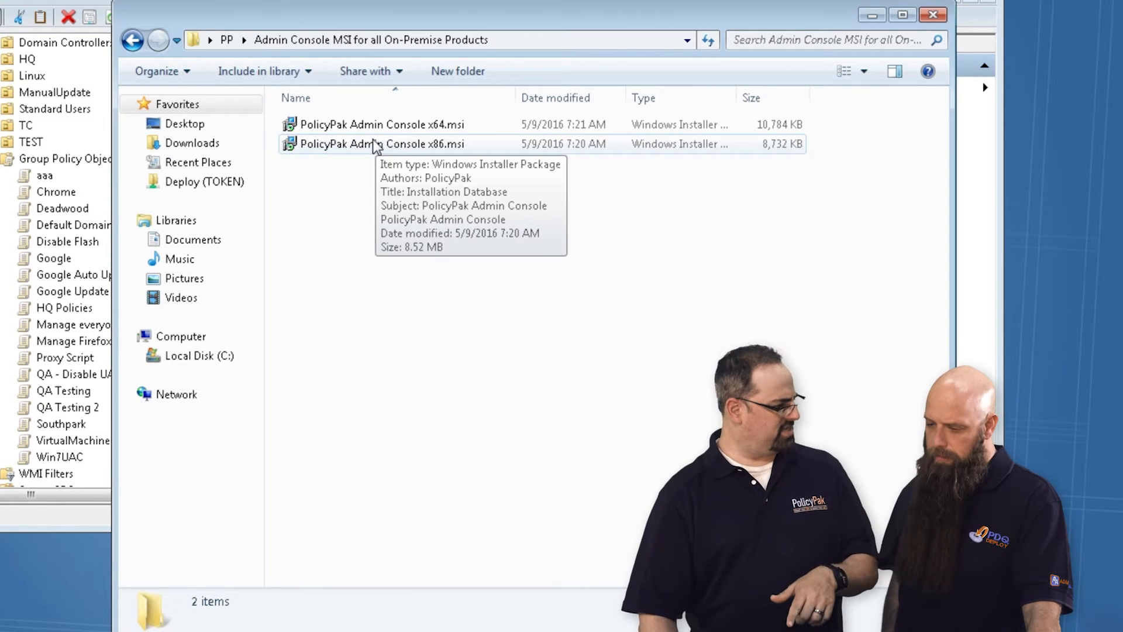
double_click(380, 124)
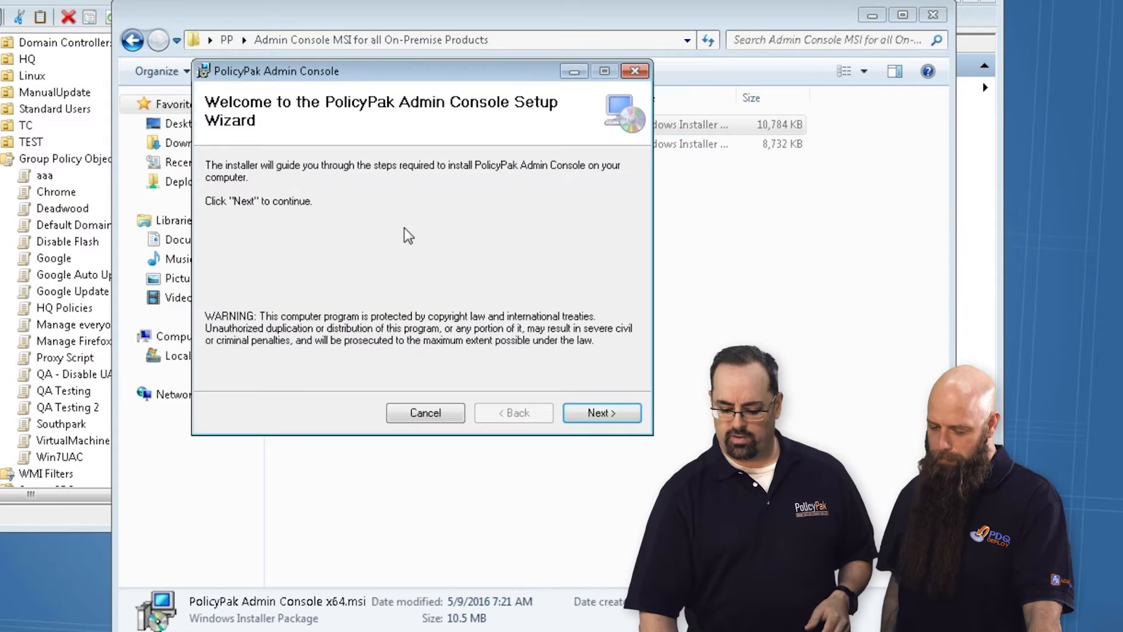
- Run the PolicyPak Admin Console x64 setup, accepting the license, and close it when finished
click(601, 412)
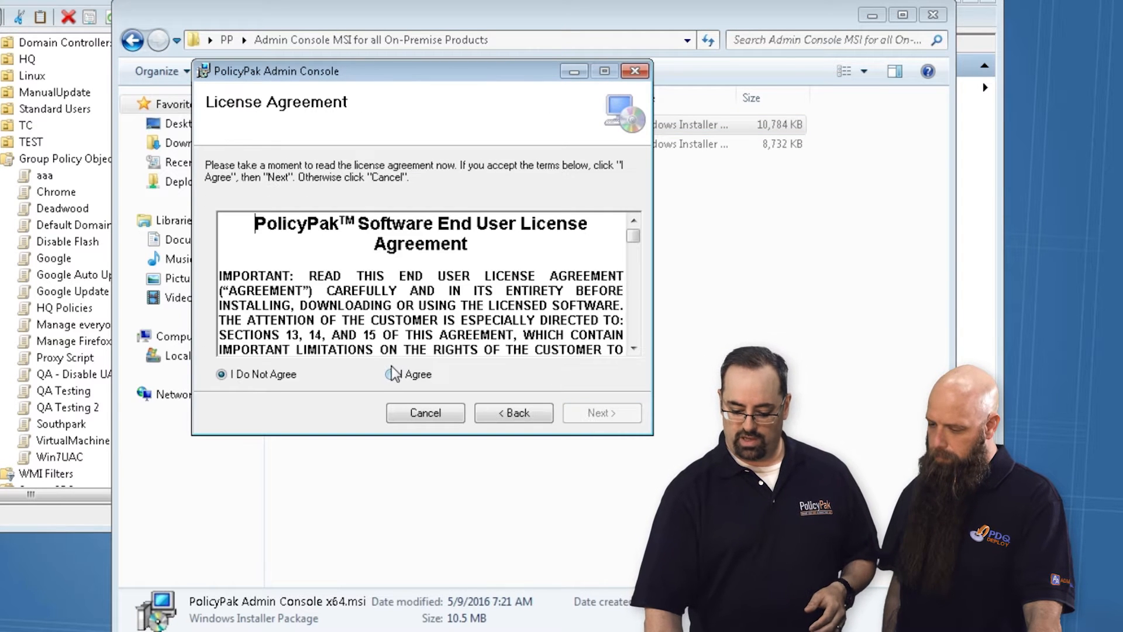
click(600, 412)
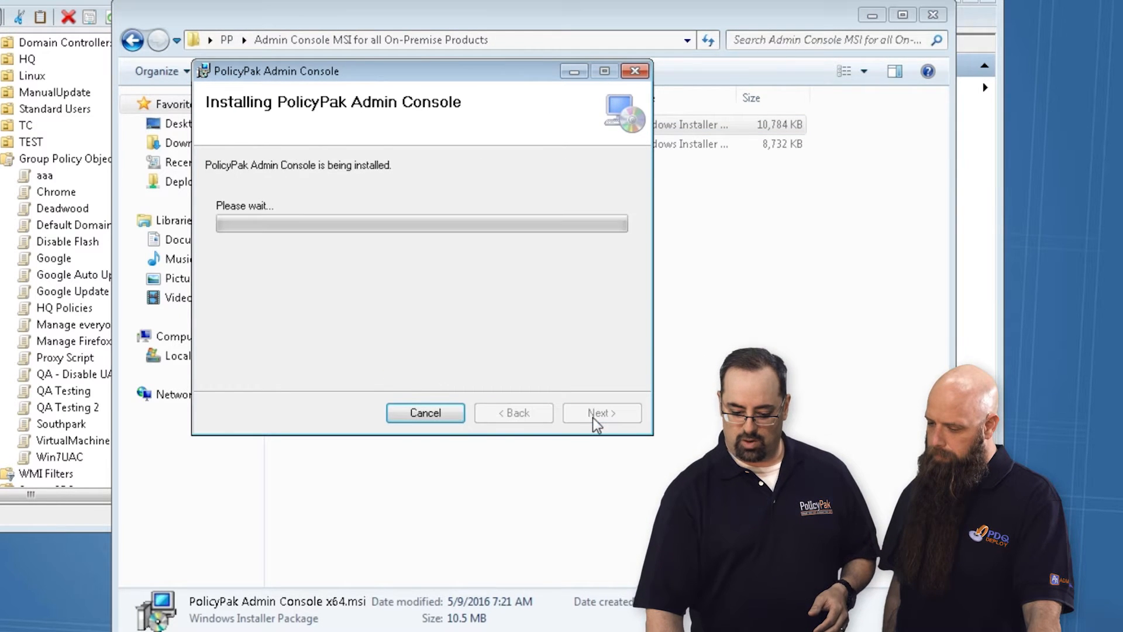
mouse_move(494, 341)
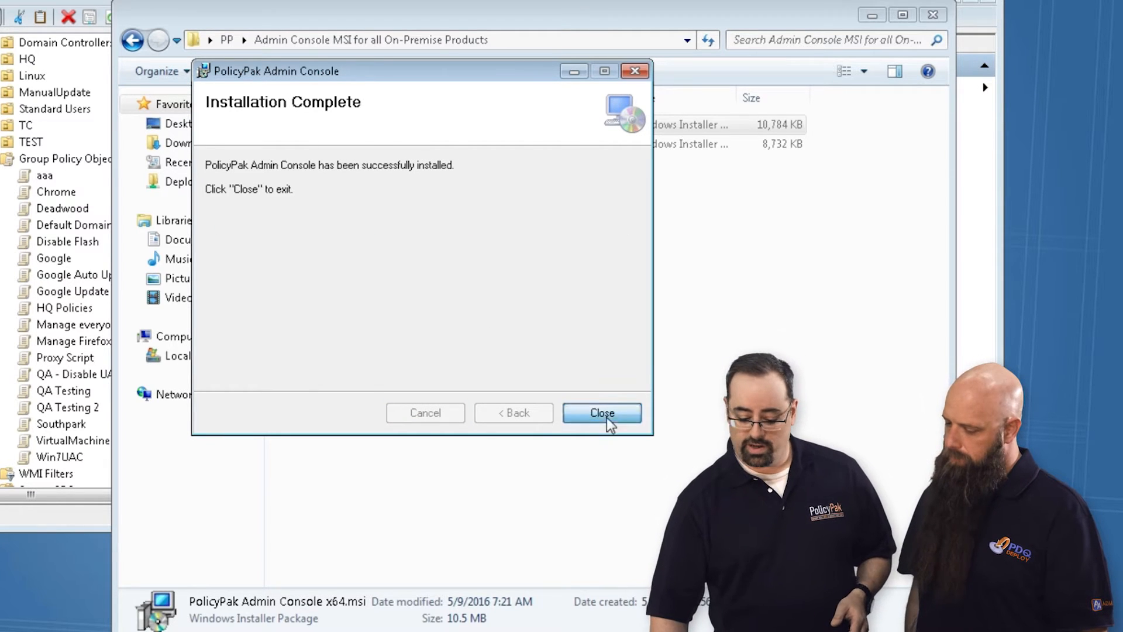
click(602, 413)
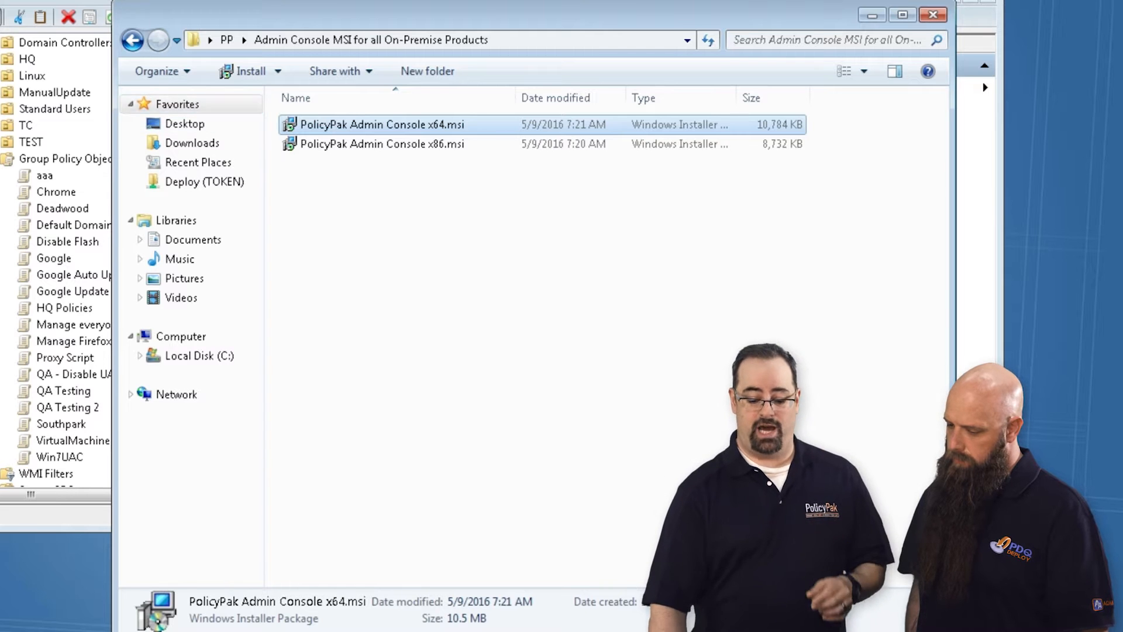
- Reopen the aaa GPO, expand User Configuration > PolicyPak, then close the editor
right_click(141, 217)
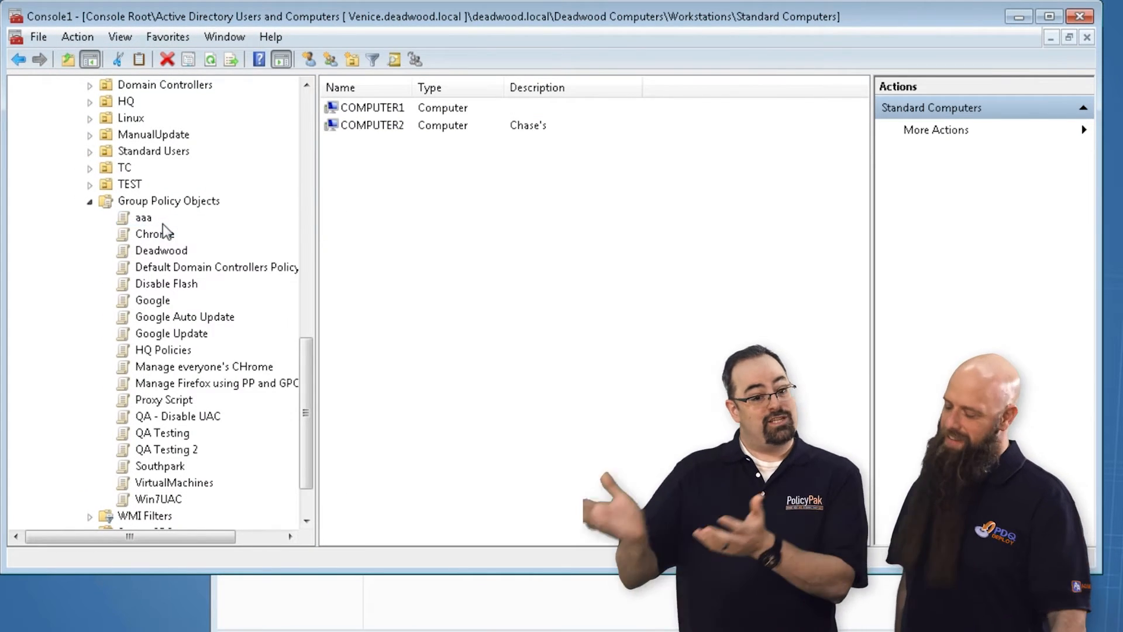
double_click(144, 217)
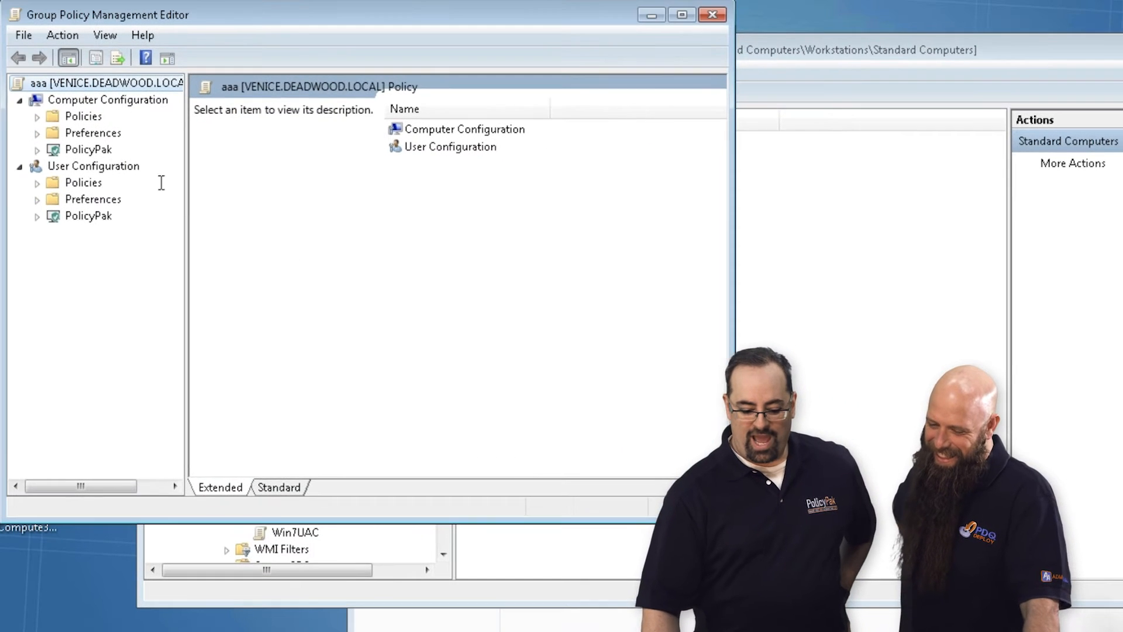
mouse_move(39, 207)
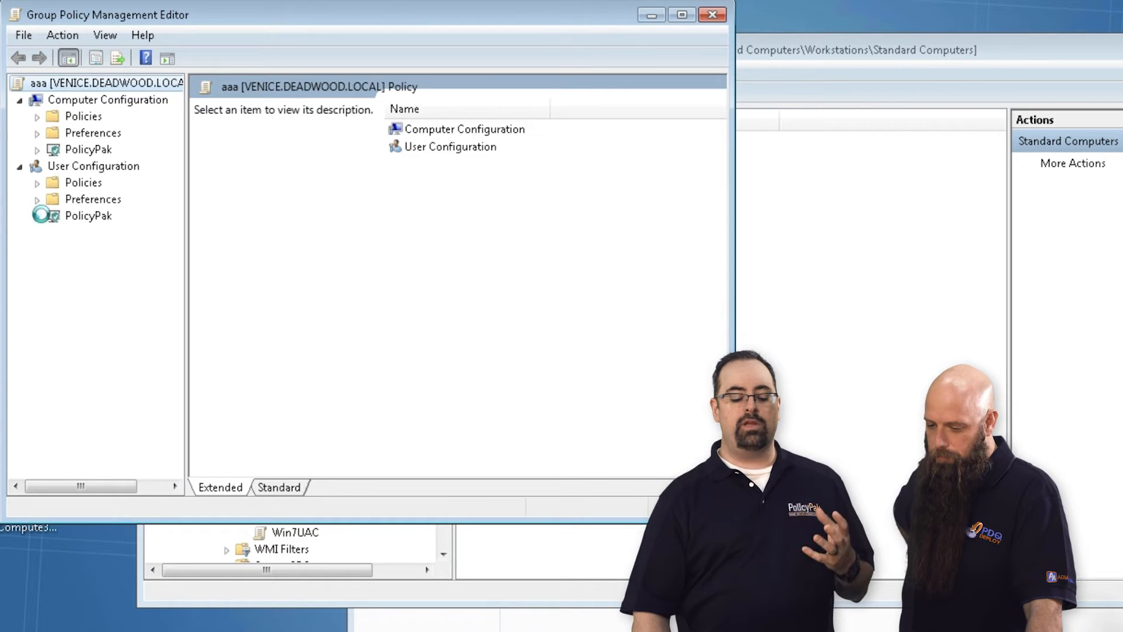
click(36, 216)
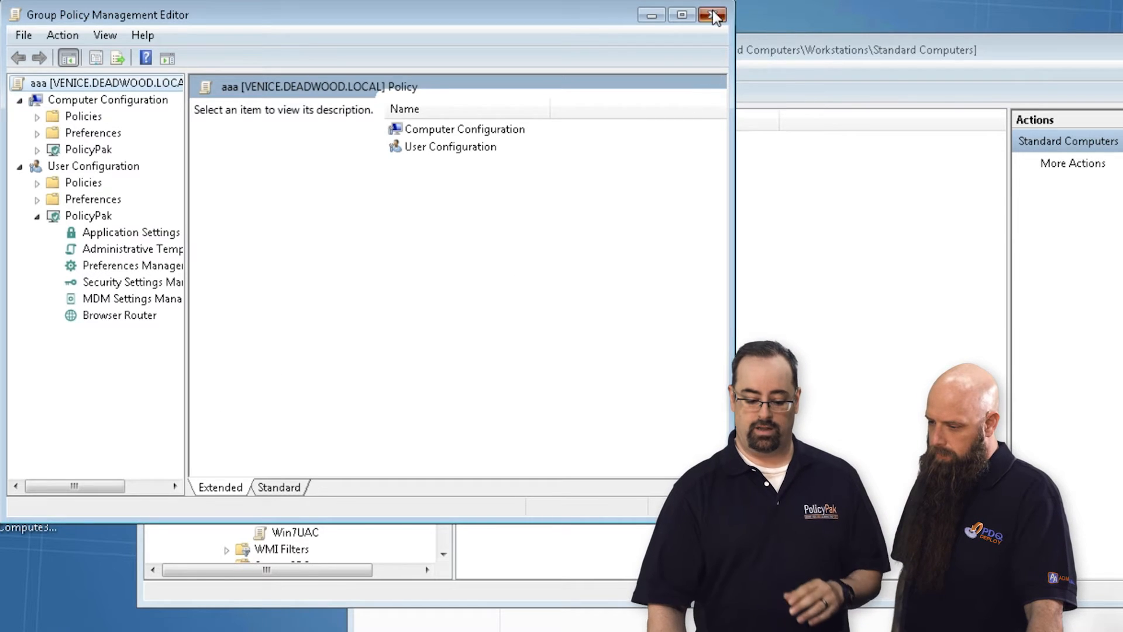
click(711, 14)
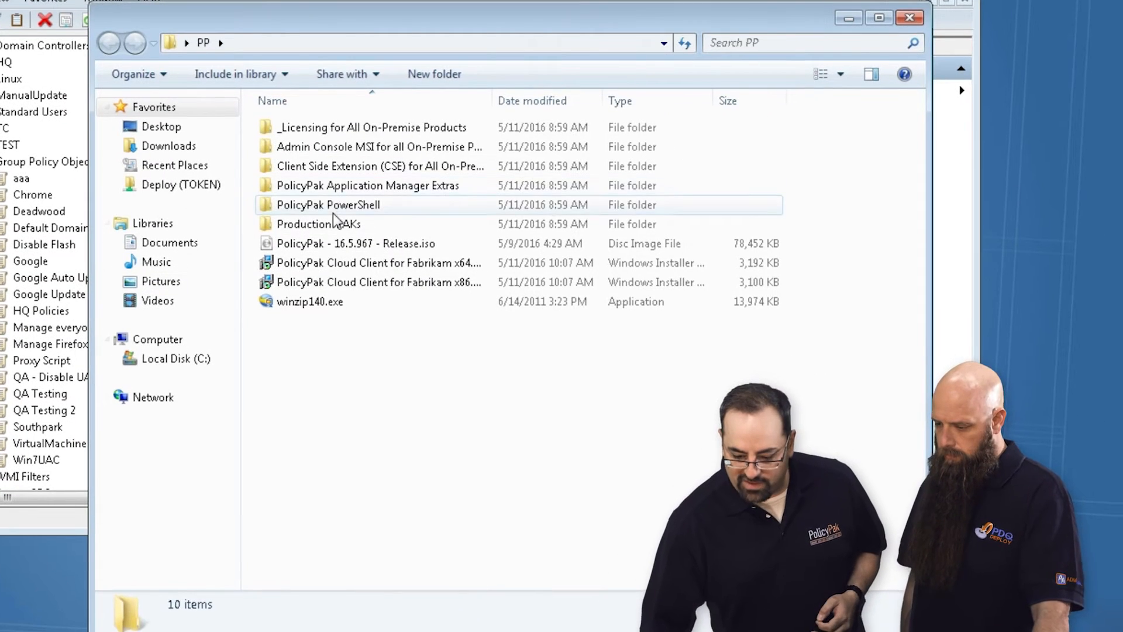
- Open Production-PAKs and browse down to the Oracle Java Version 8 u77 Pak folder
double_click(318, 223)
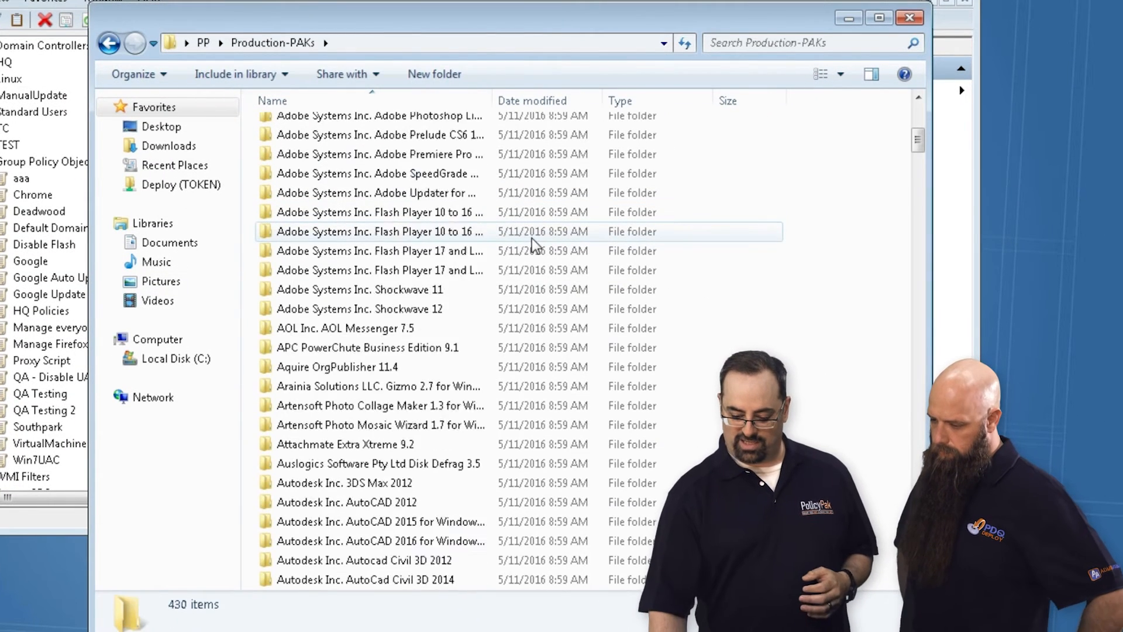
scroll(down, 3)
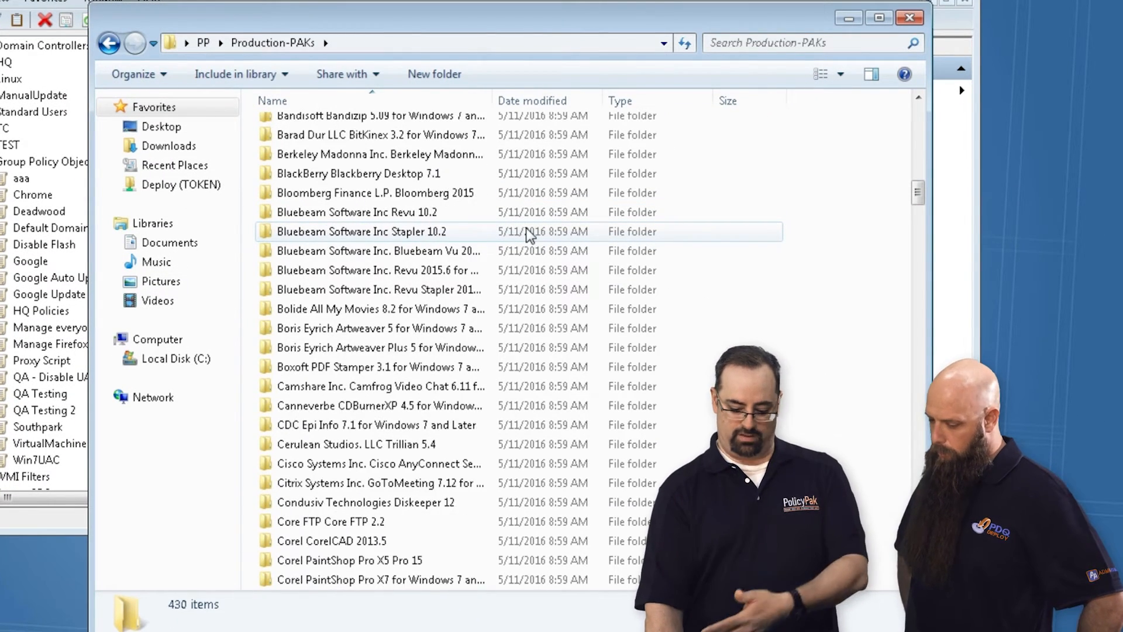
scroll(down, 3)
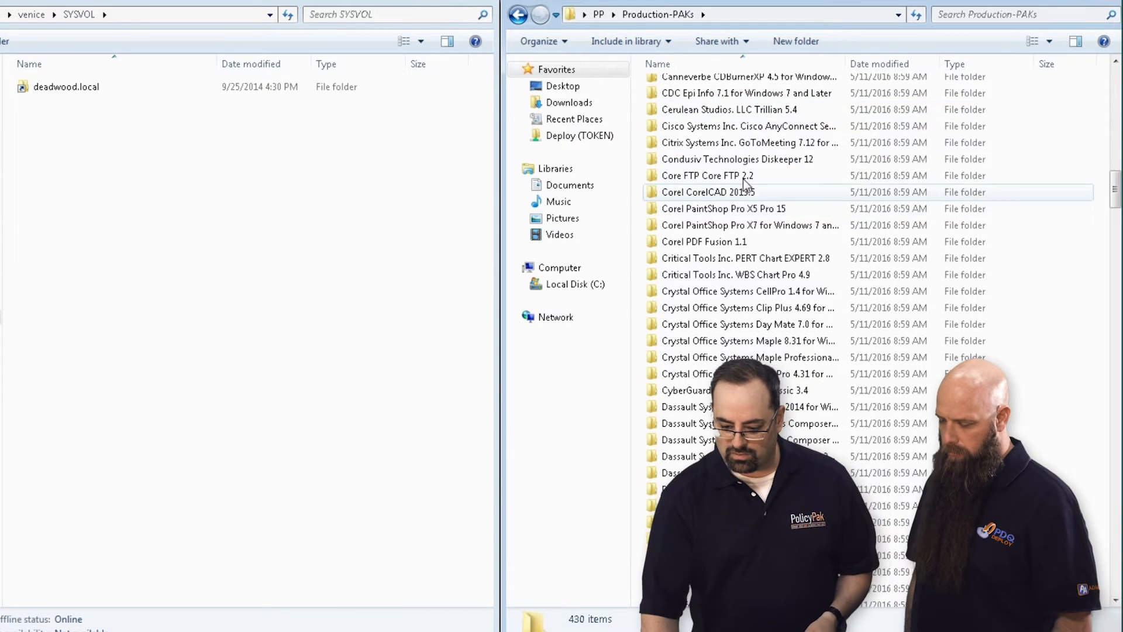
scroll(down, 3)
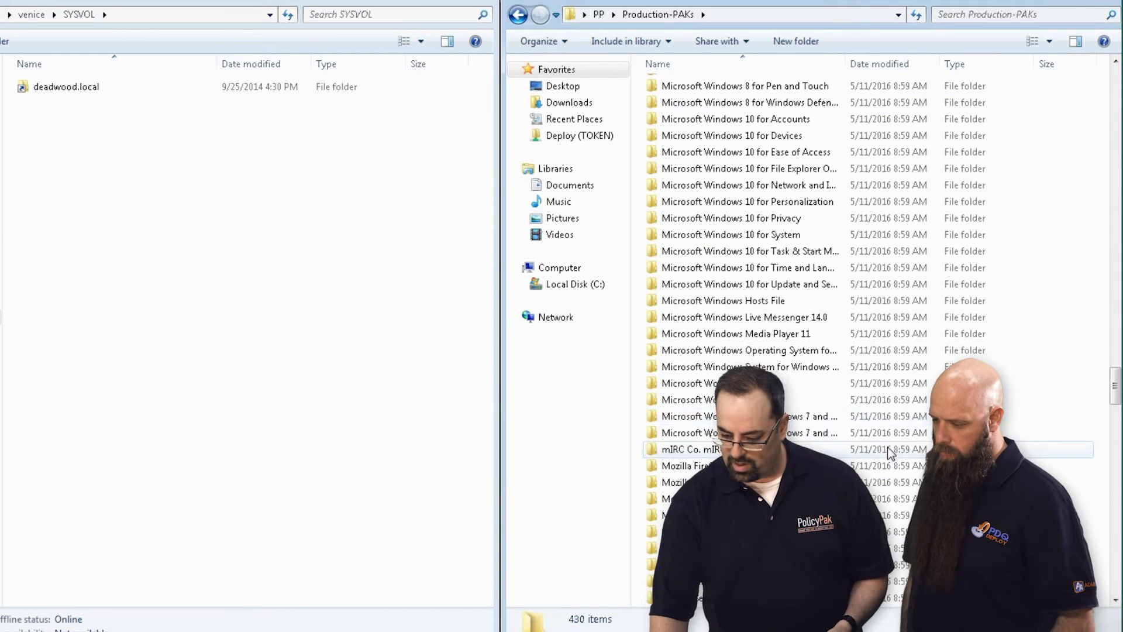
scroll(down, 3)
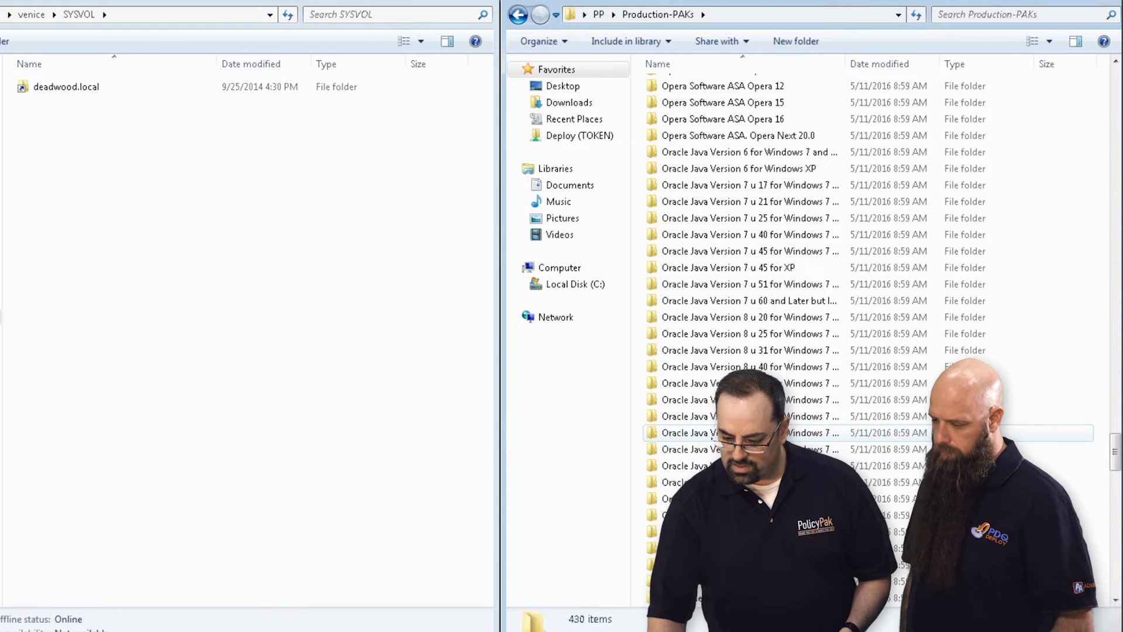
scroll(down, 3)
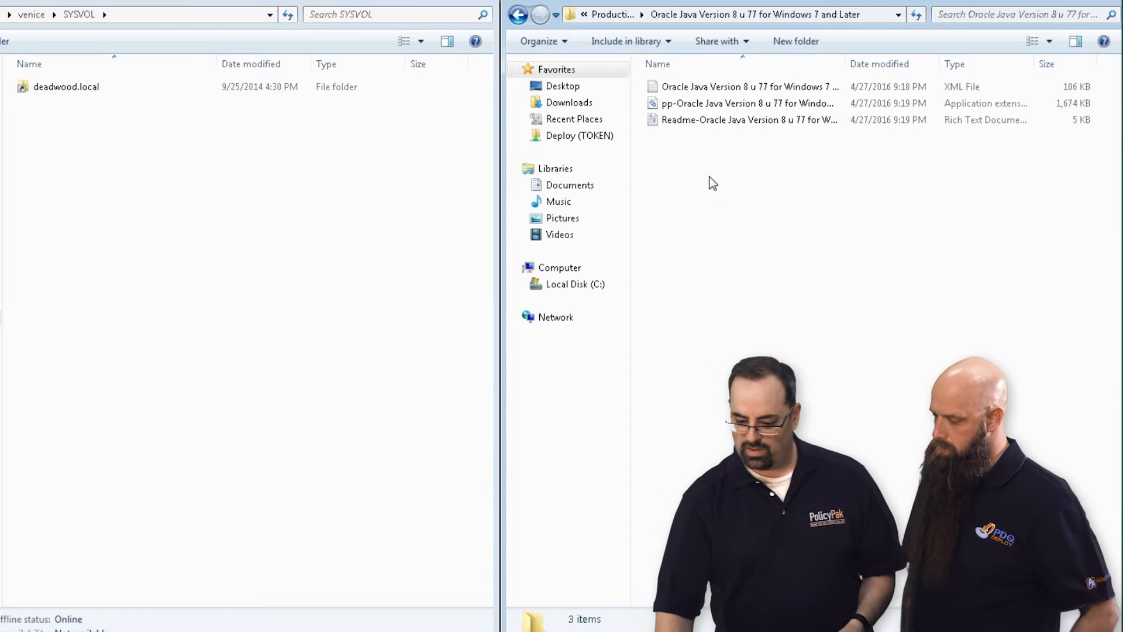
- In SYSVOL\deadwood.local\Policies, create a new PolicyPak folder and open it
double_click(67, 87)
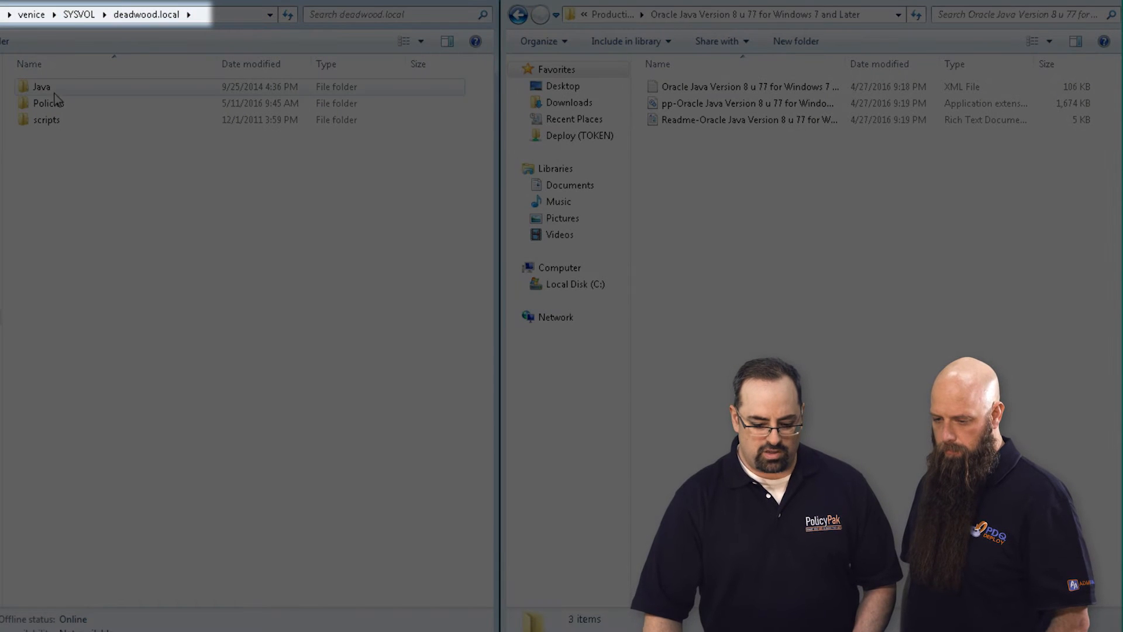
double_click(49, 102)
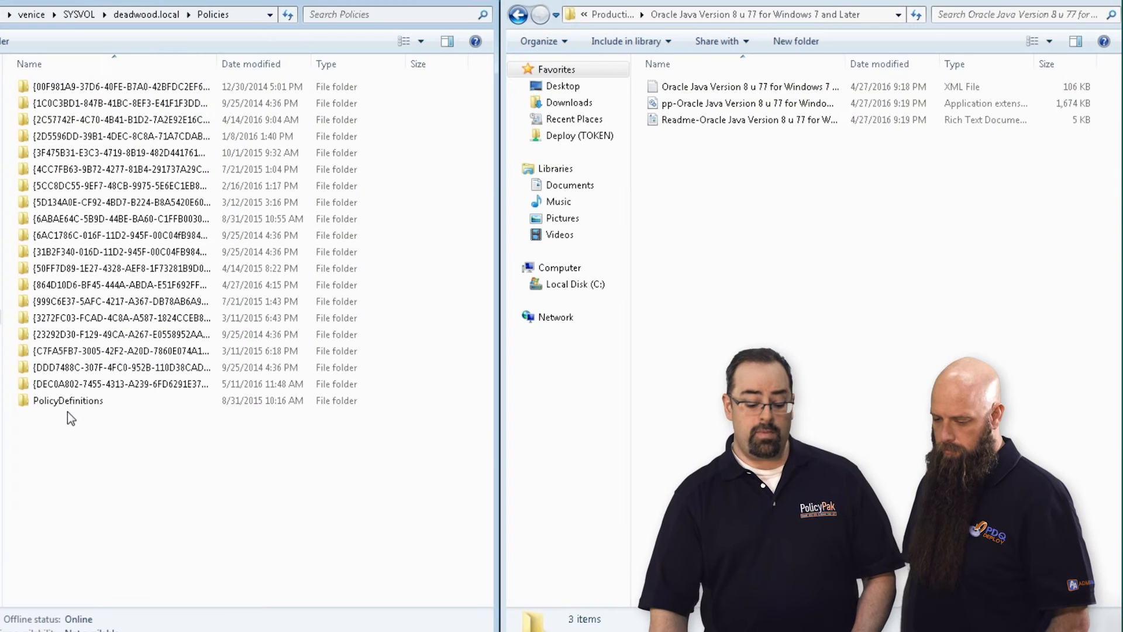
click(68, 399)
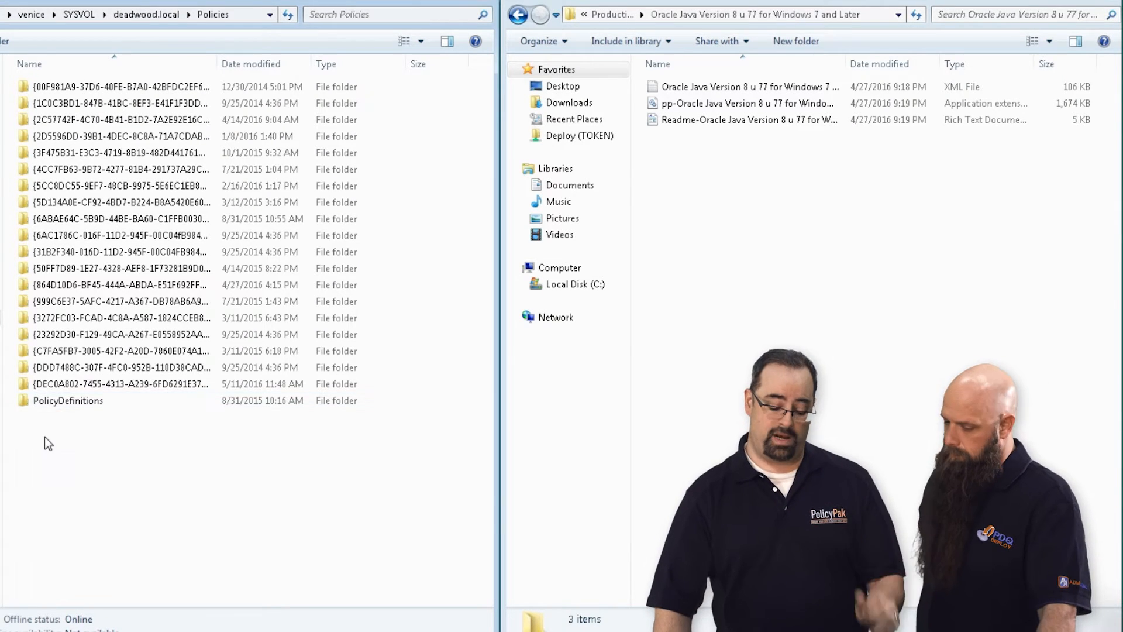
right_click(48, 442)
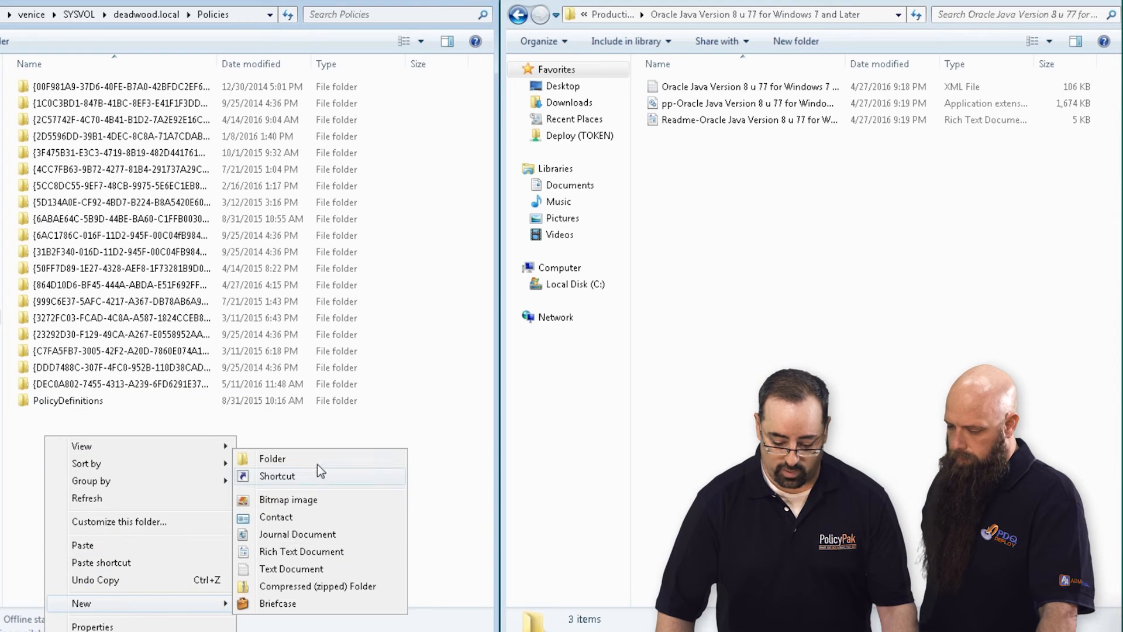
click(272, 458)
text(PolicyPak)
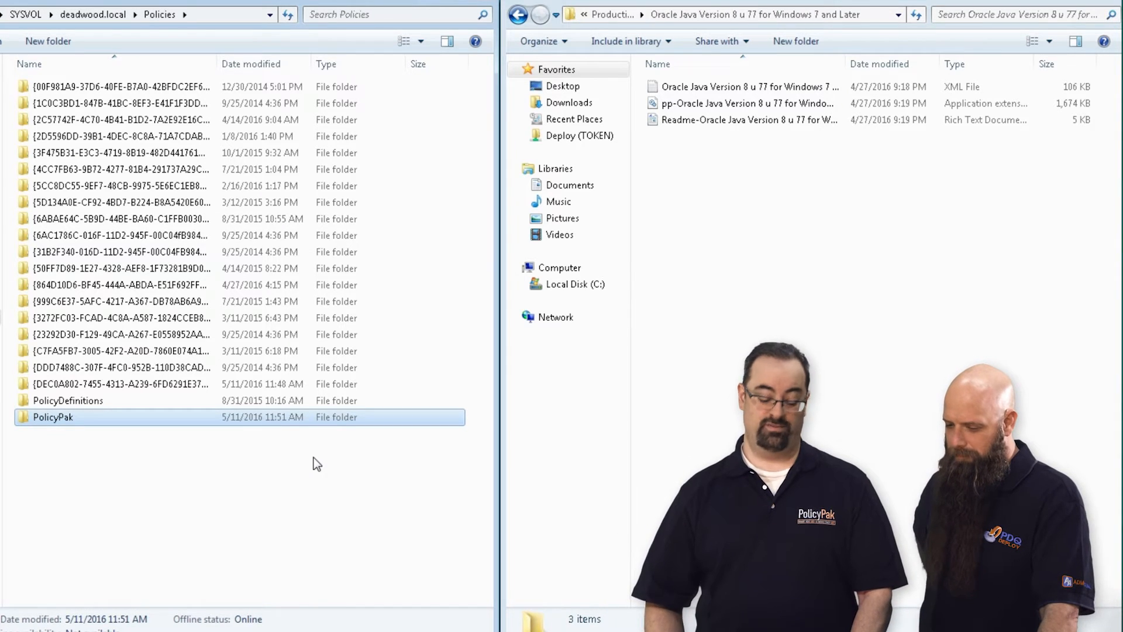
double_click(52, 416)
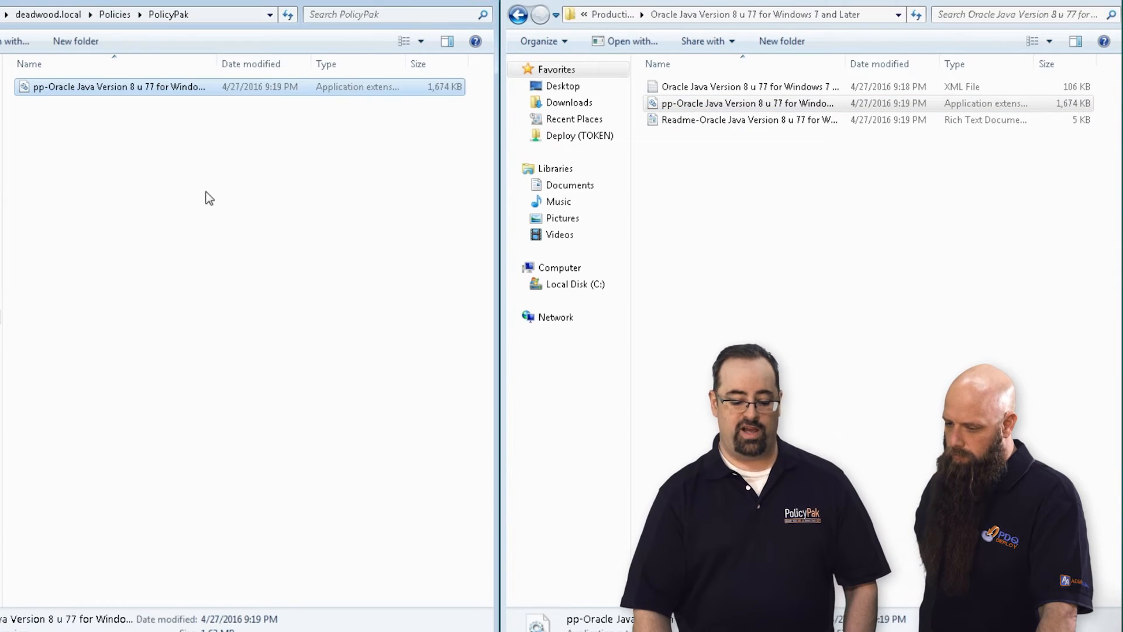
mouse_move(82, 117)
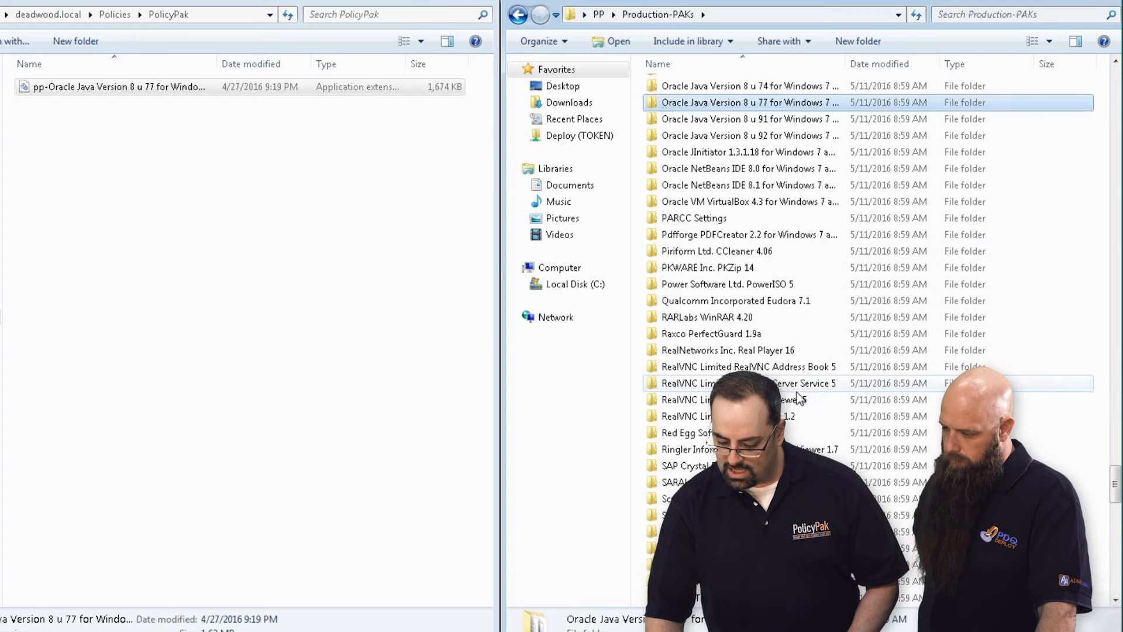
- Copy the pp-Oracle Java 8 u77 and pp-WinZip 14 to 17 DLLs into PolicyPak
scroll(down, 3)
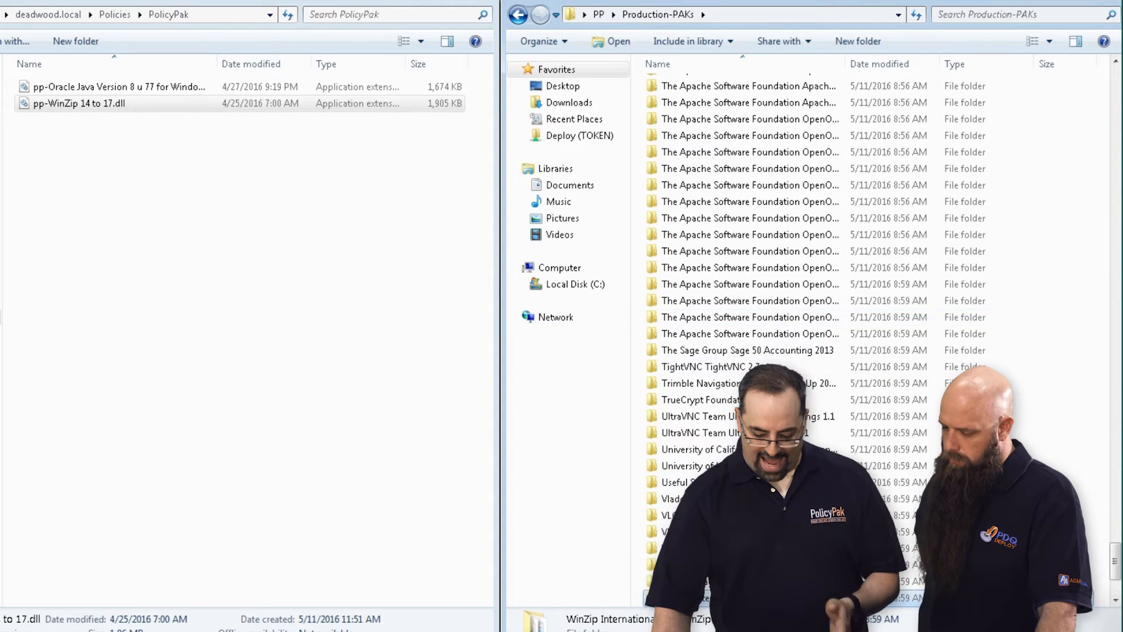
right_click(178, 255)
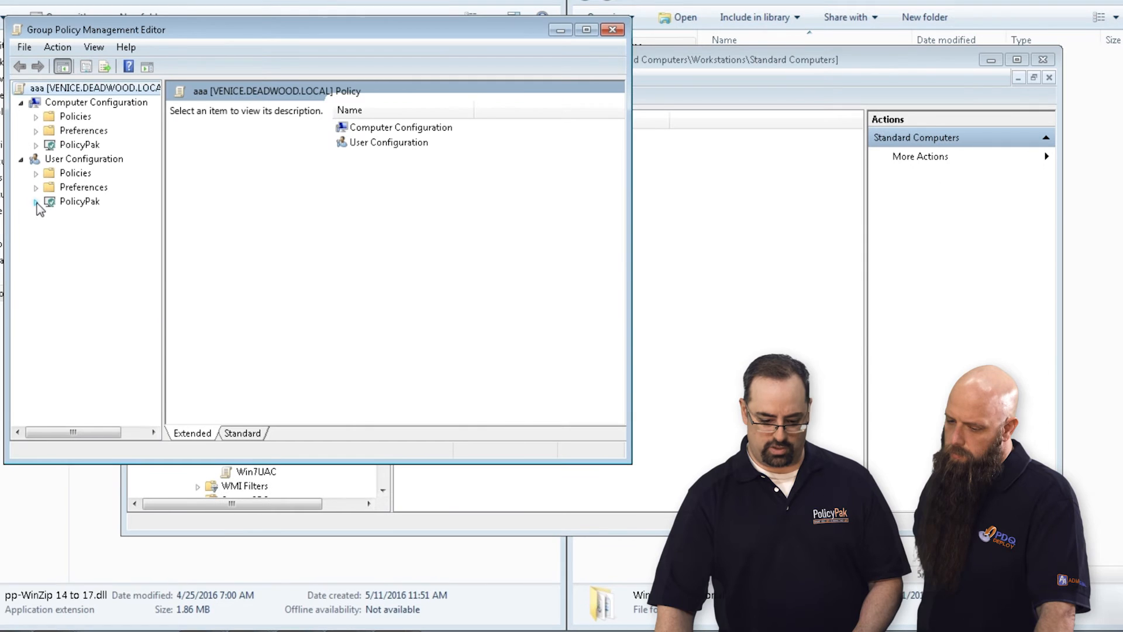
- Expand PolicyPak under aaa's User Configuration and select Application Settings Manager
click(35, 202)
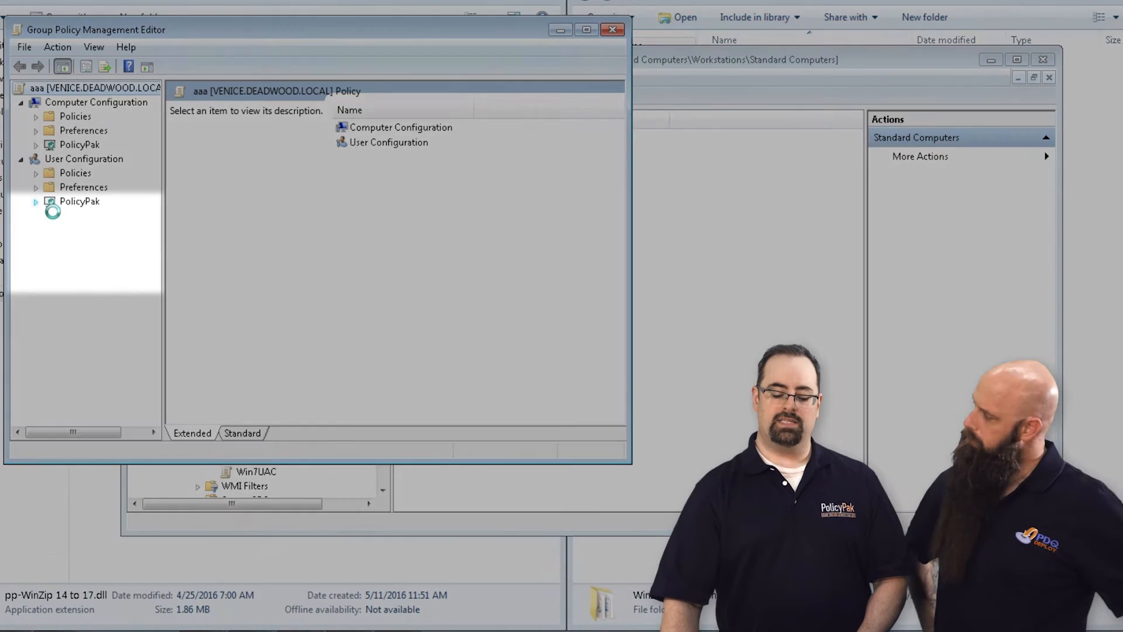
click(34, 201)
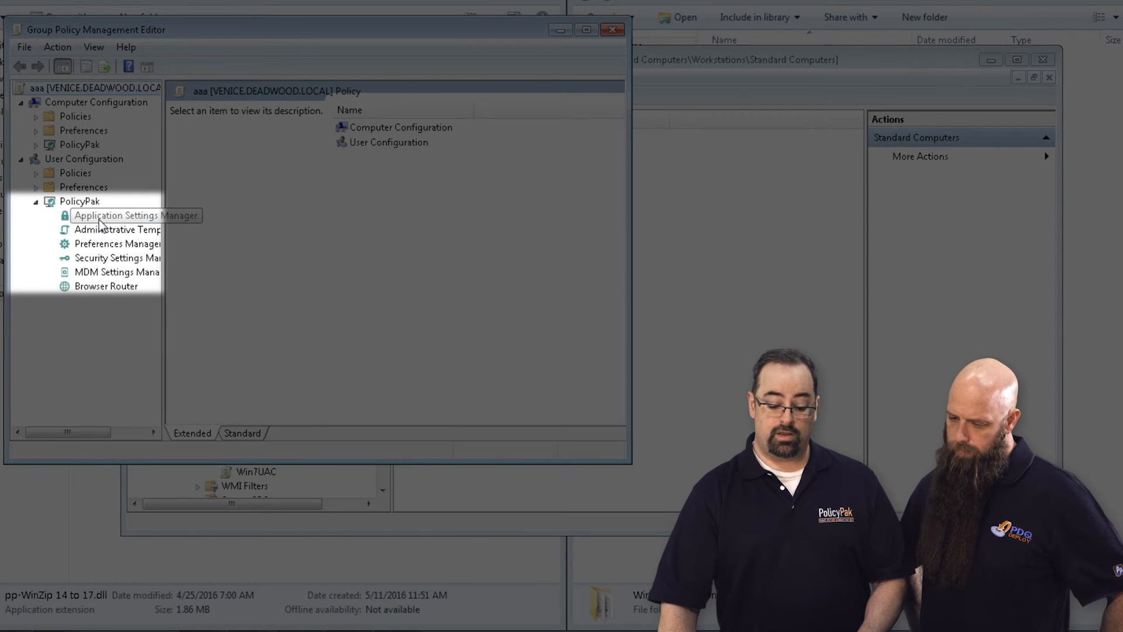
click(134, 214)
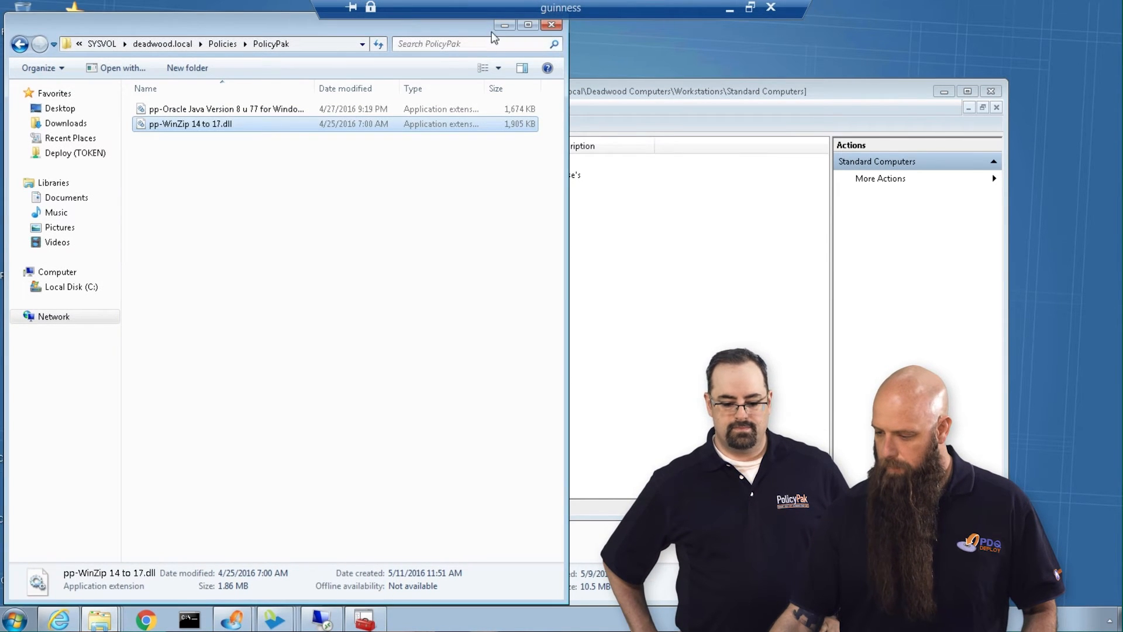
- Launch PDQ Deploy from its desktop shortcut
click(551, 24)
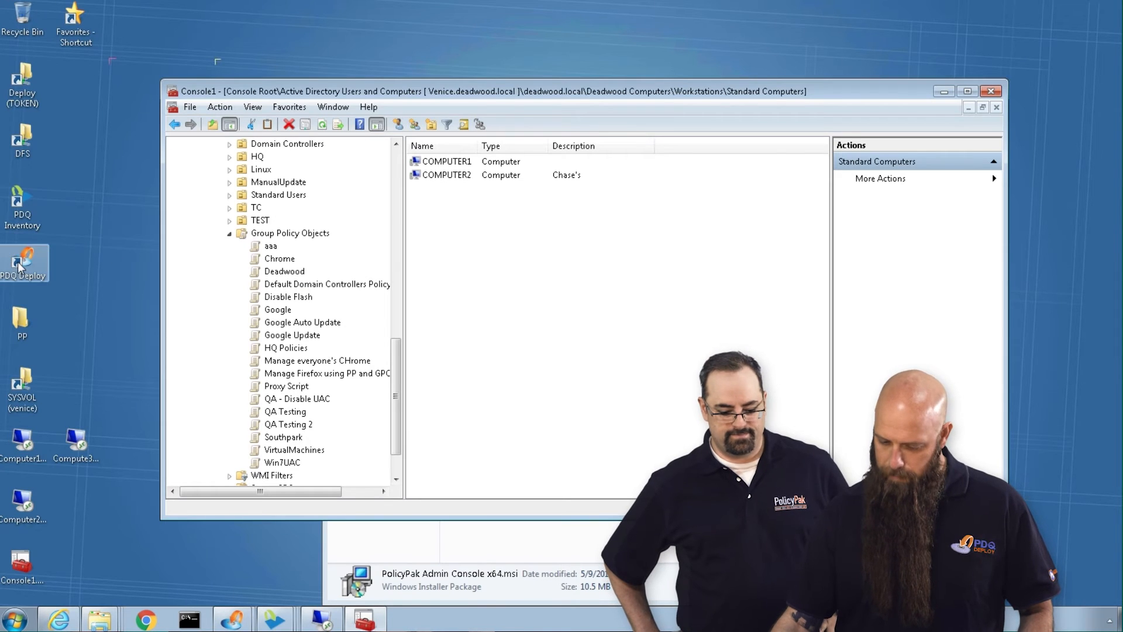
click(22, 264)
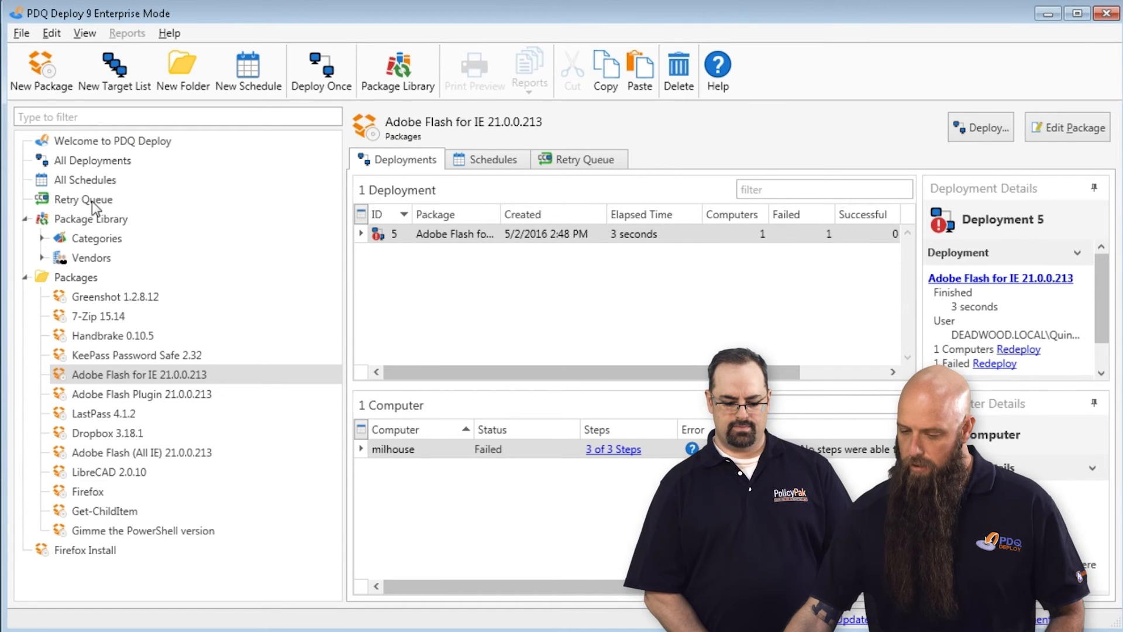
- Create a new package named 'PolicyPak CSE' and select its Step 1
click(41, 70)
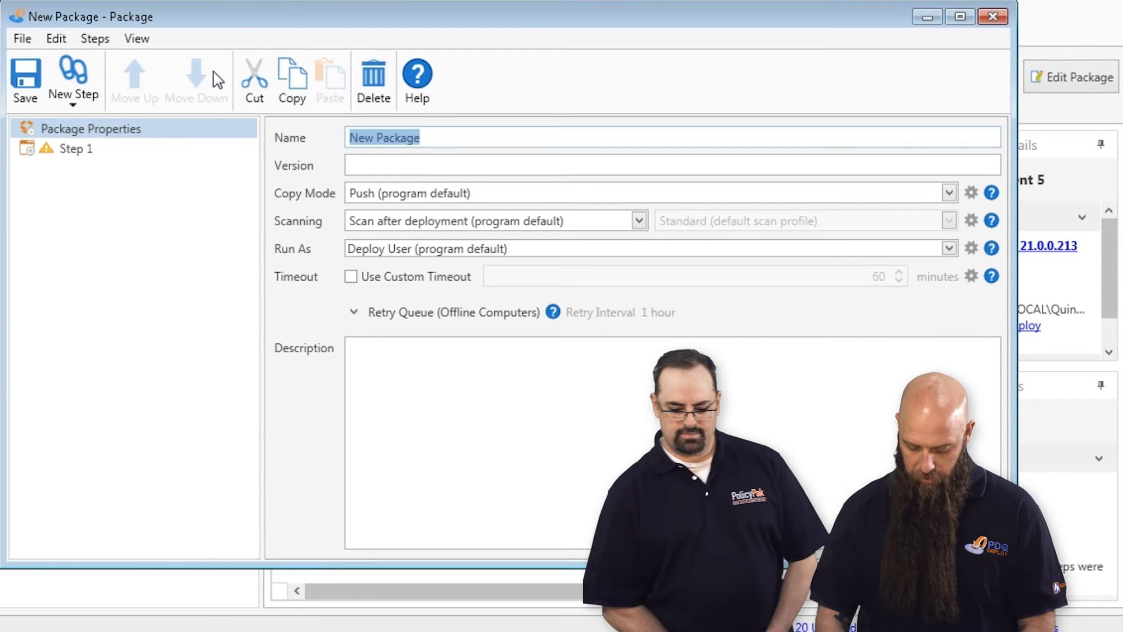
text(PolicyP)
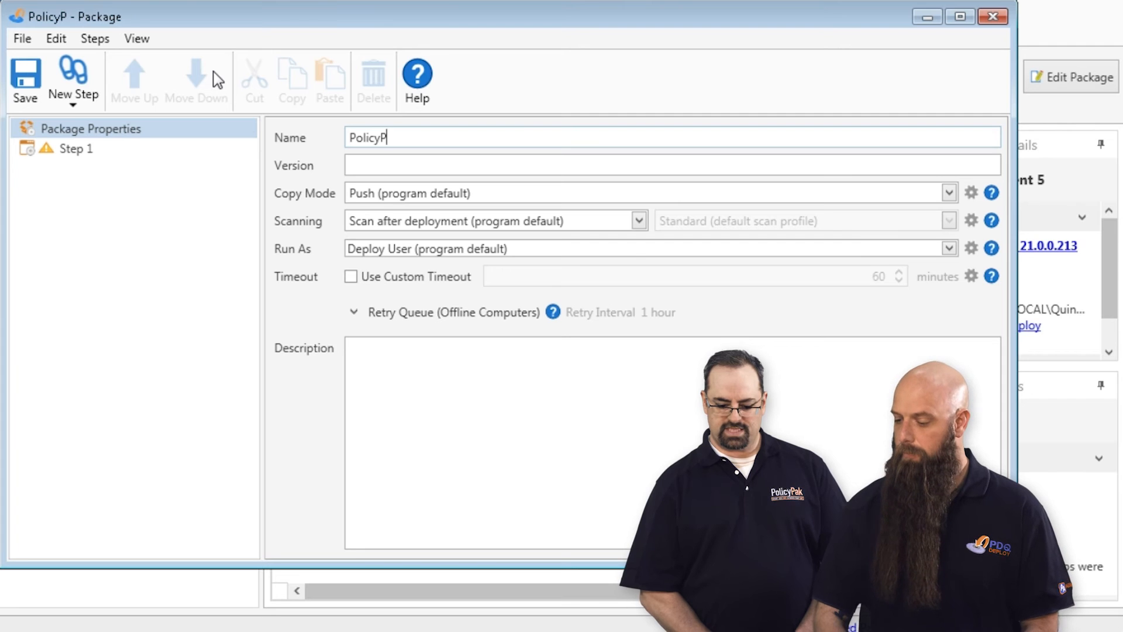
text(ak CSE)
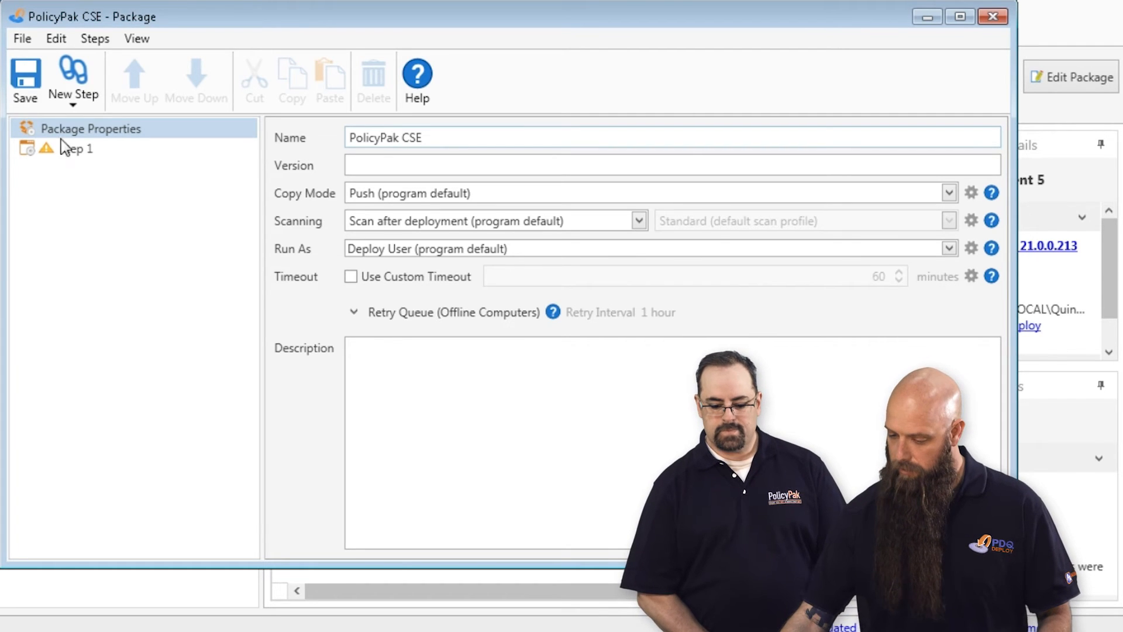
click(76, 148)
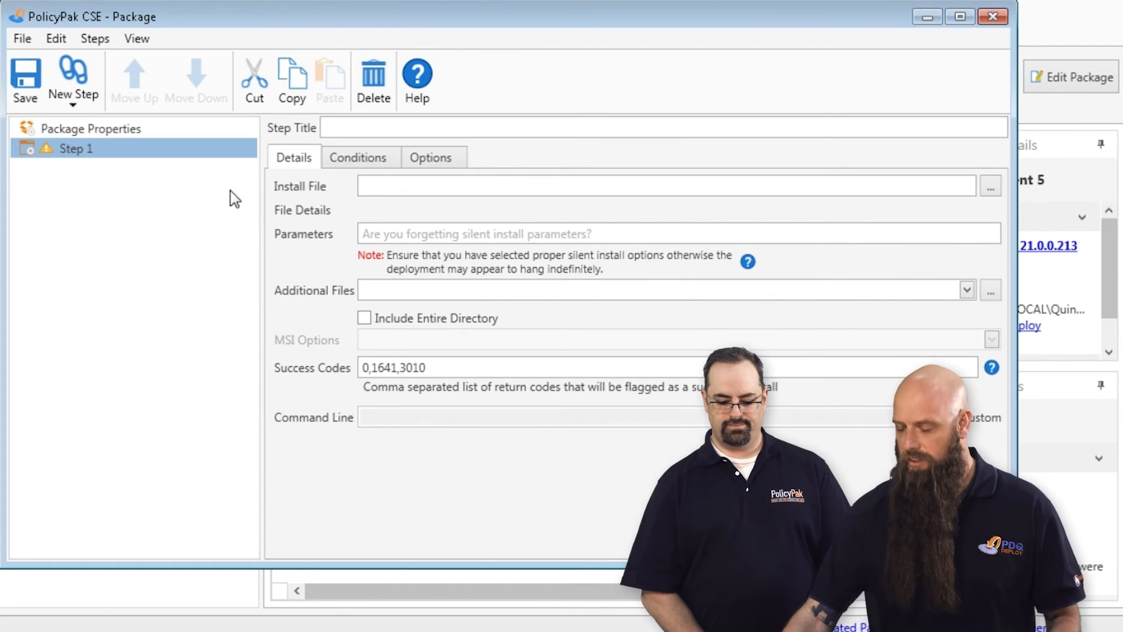
mouse_move(990, 186)
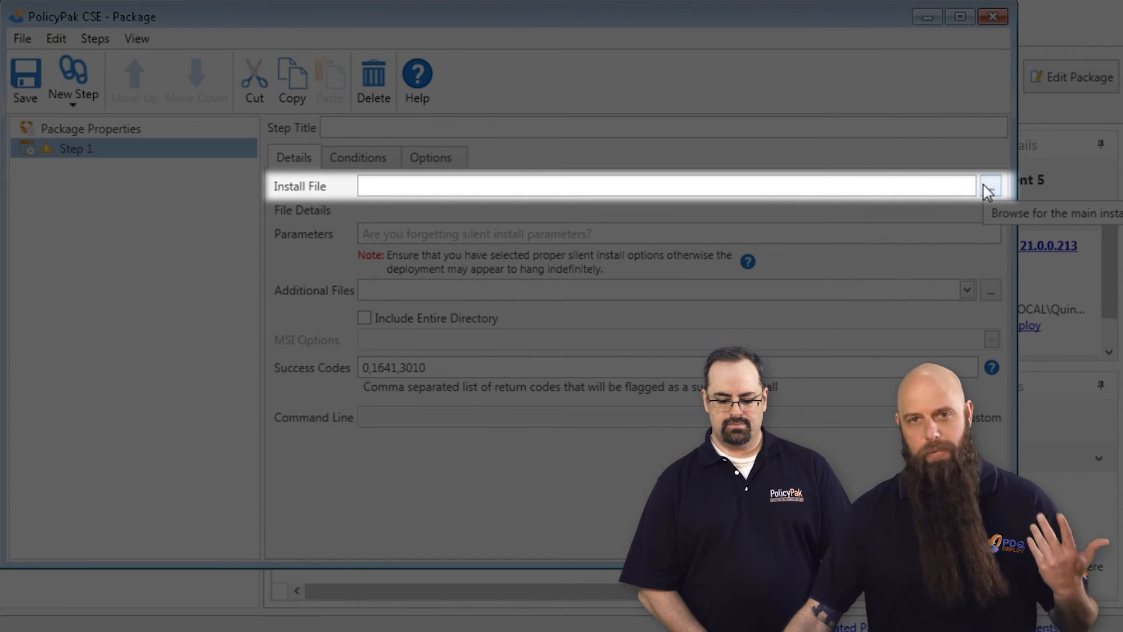
- Browse for the install file into \\TOKEN\Deploy\Software\PolicyPak CSE
click(989, 186)
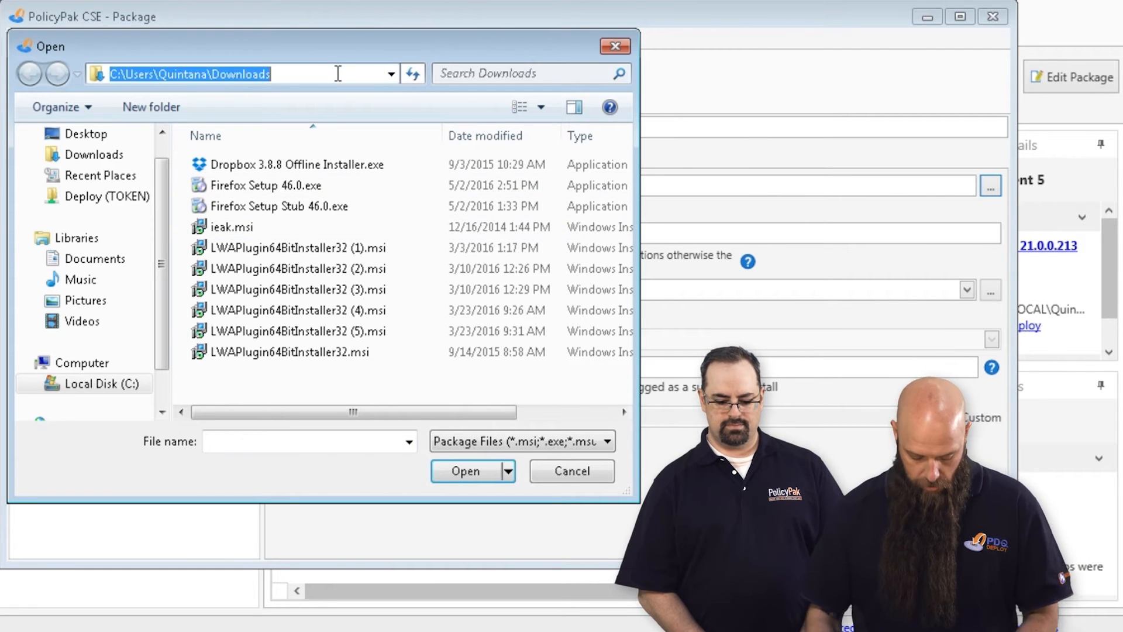
text(\\token\software)
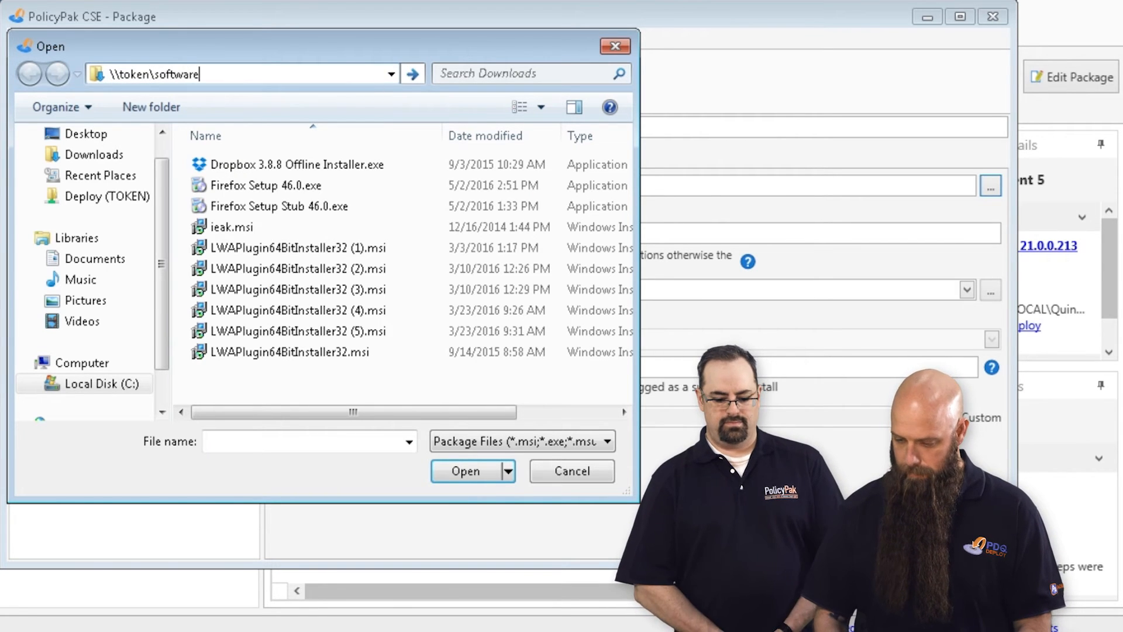
text(\)
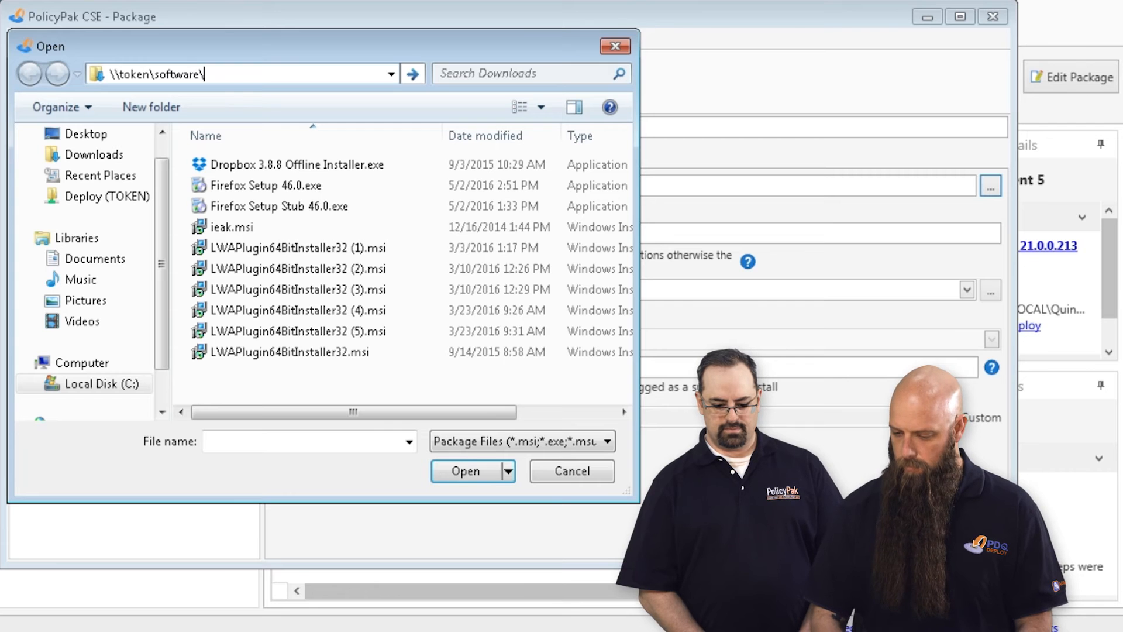
text(policypak)
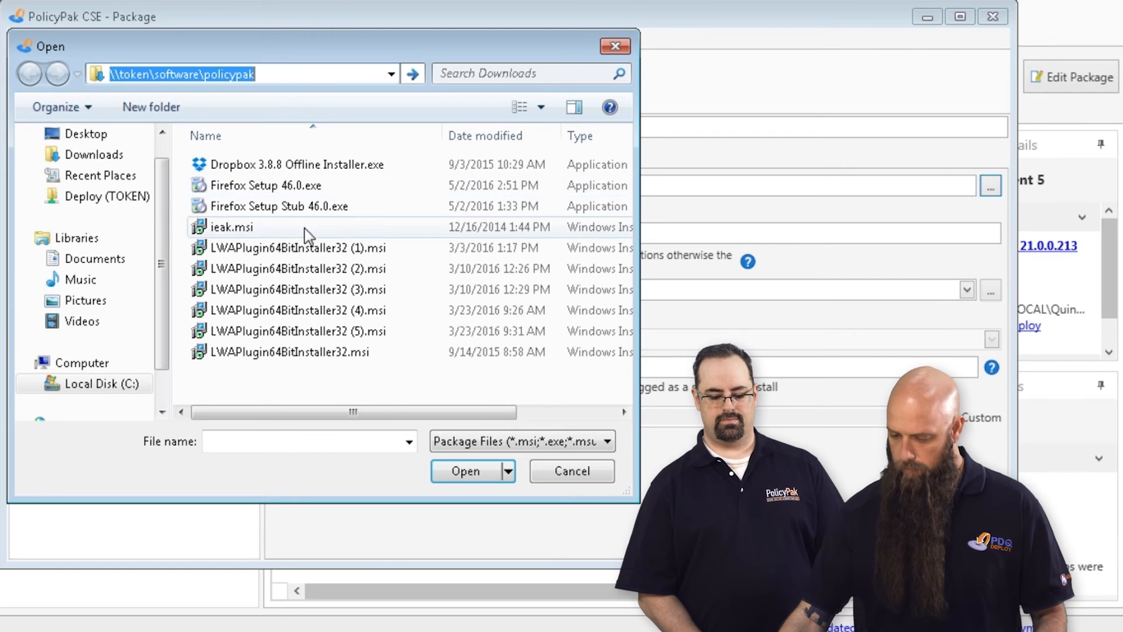
click(106, 196)
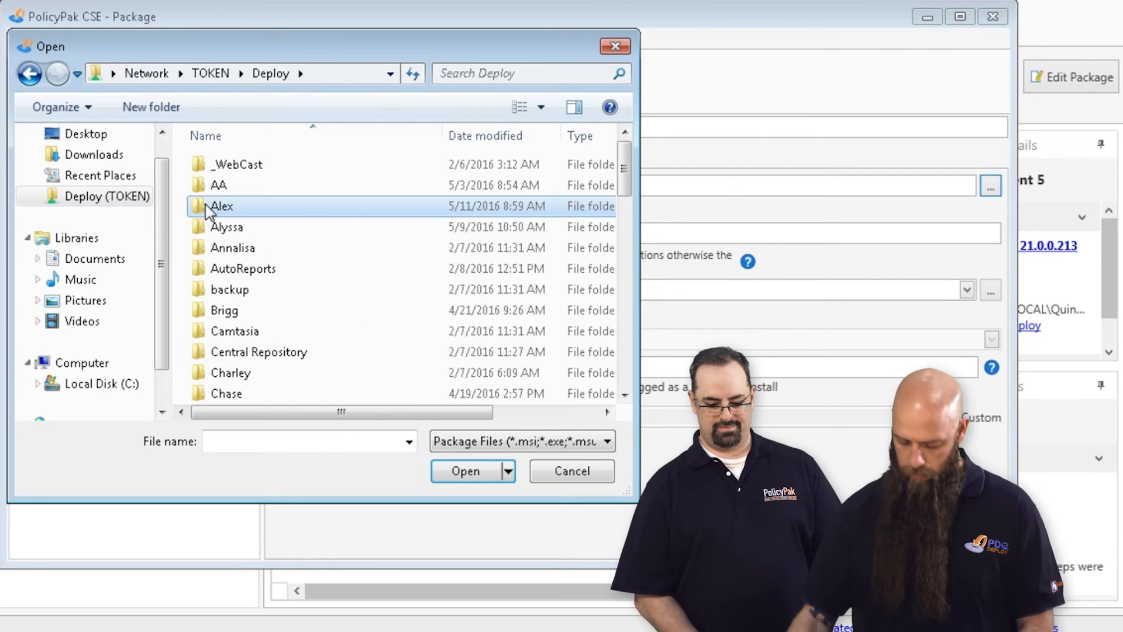
double_click(221, 206)
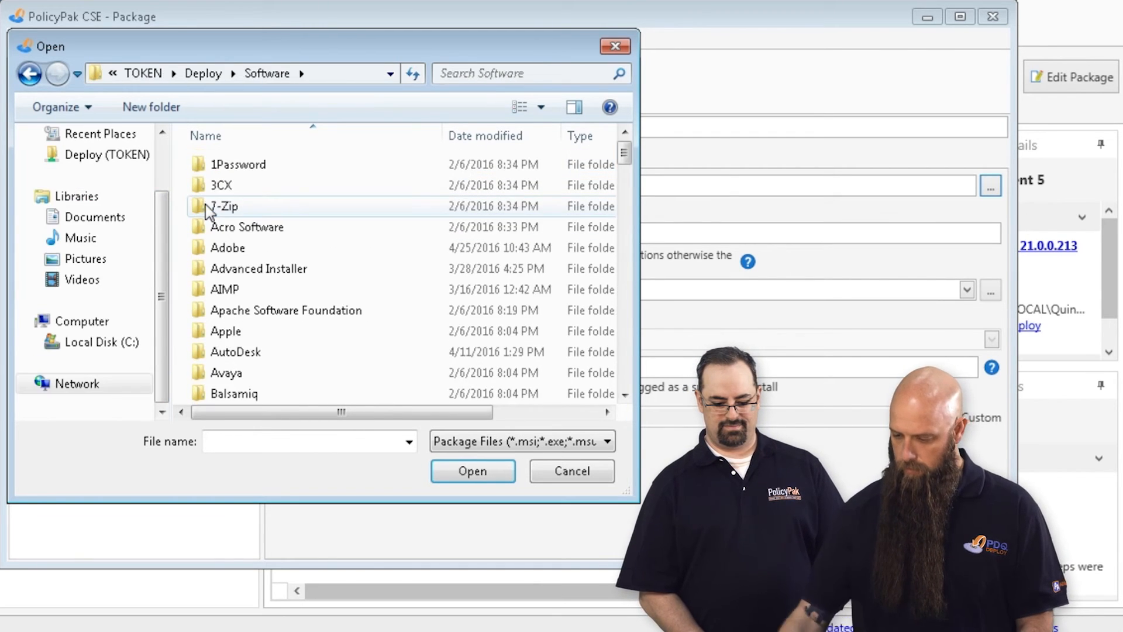
click(246, 304)
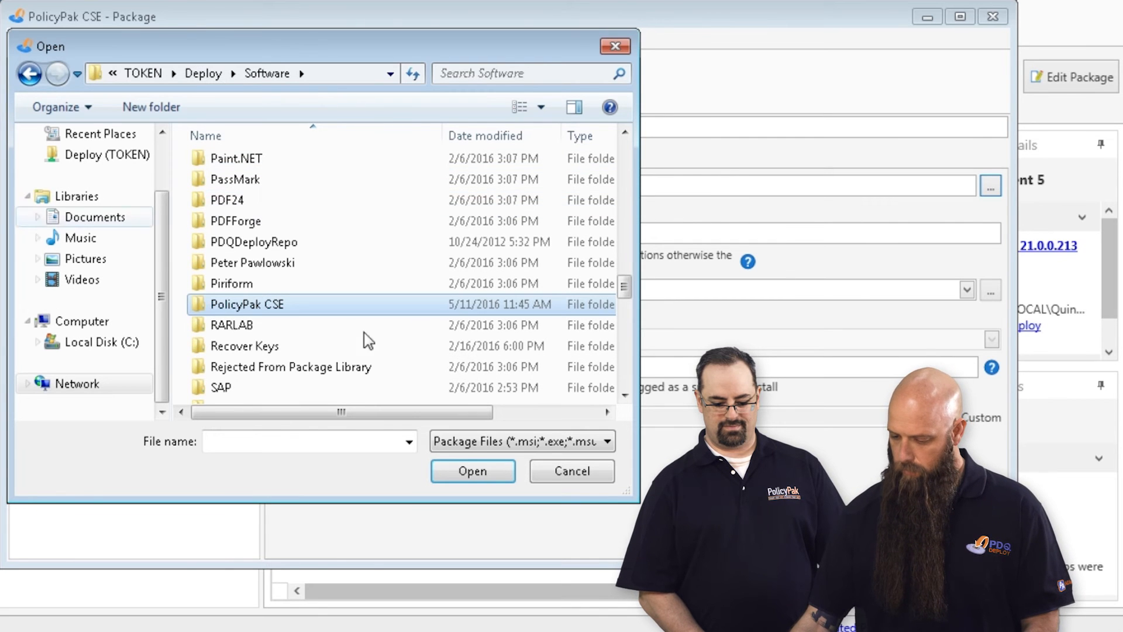
double_click(247, 304)
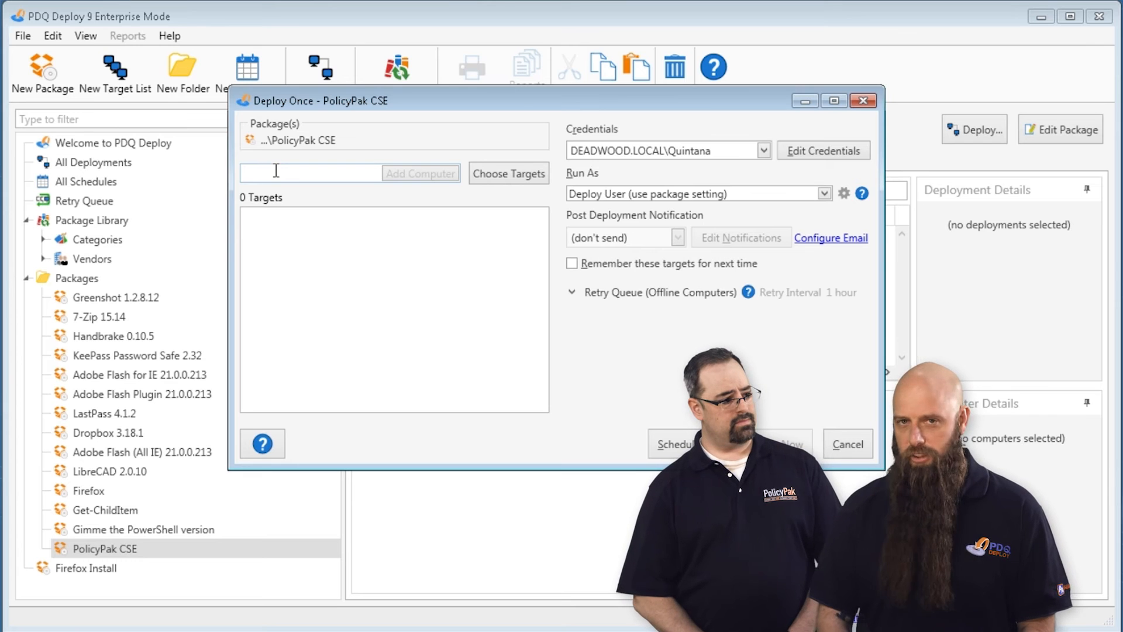
- Add computer1 and computer2 as targets and deploy the PolicyPak CSE package now
text(co)
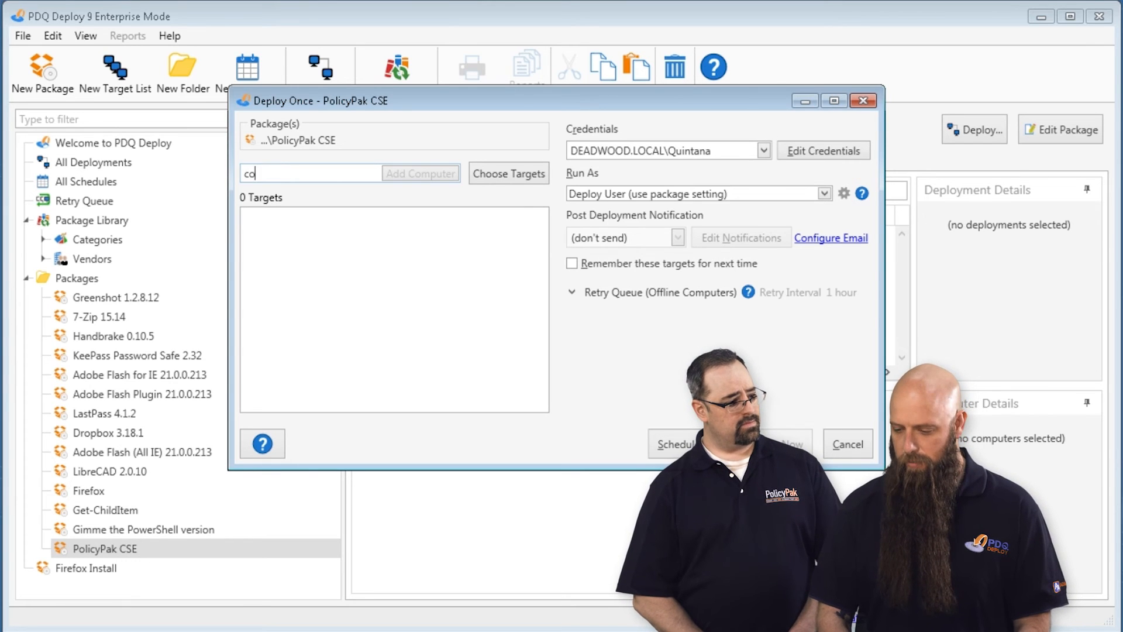
click(420, 174)
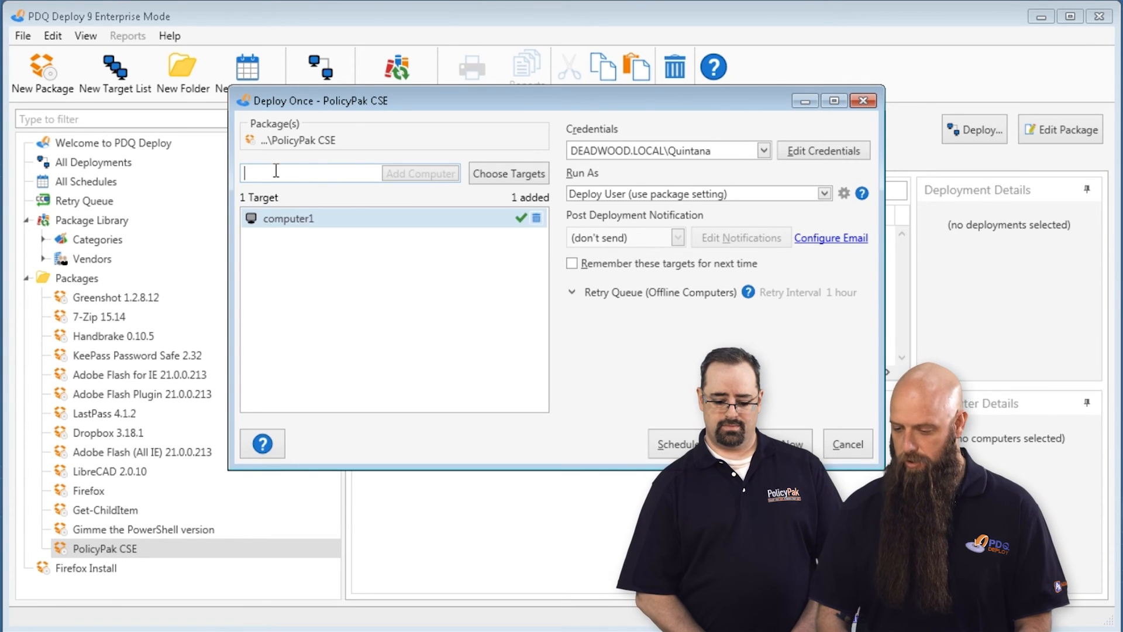
text(computer)
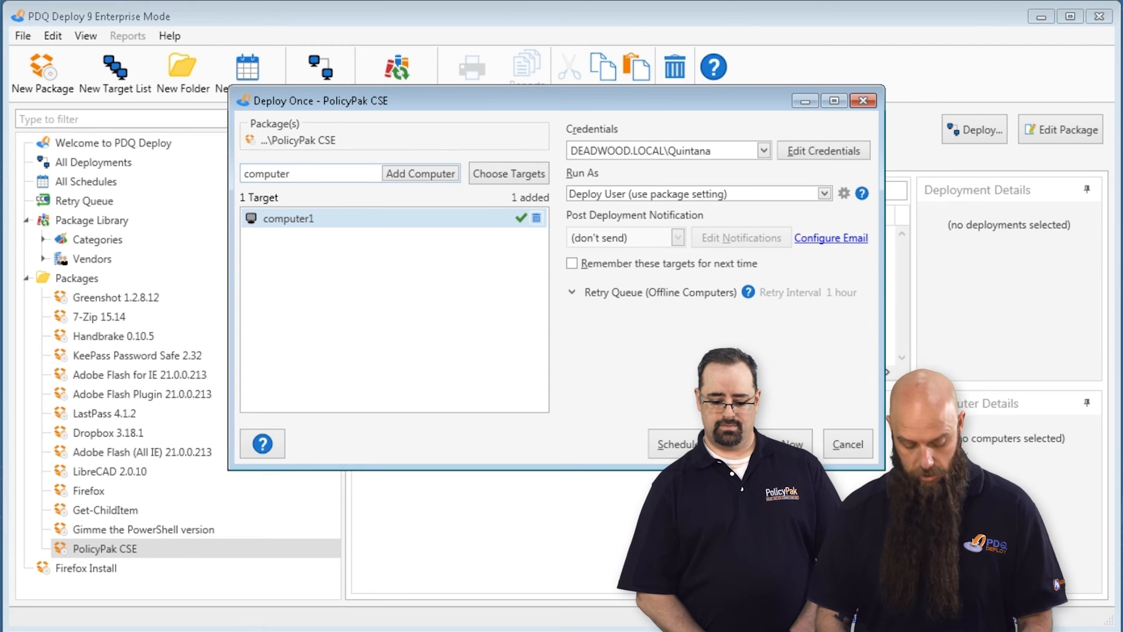
click(420, 173)
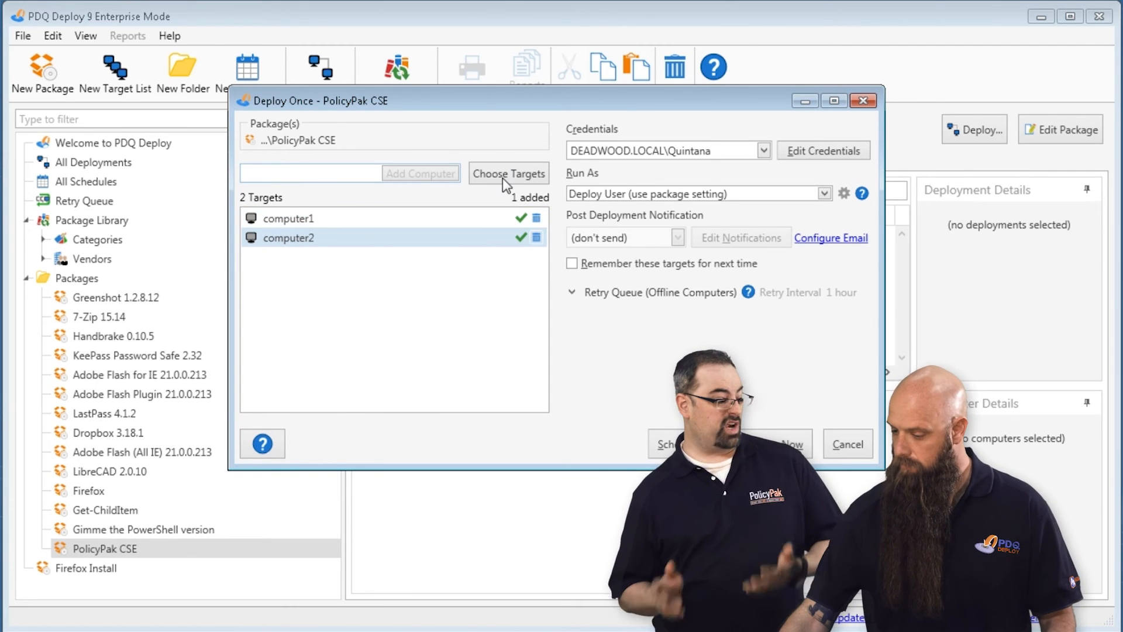
click(507, 173)
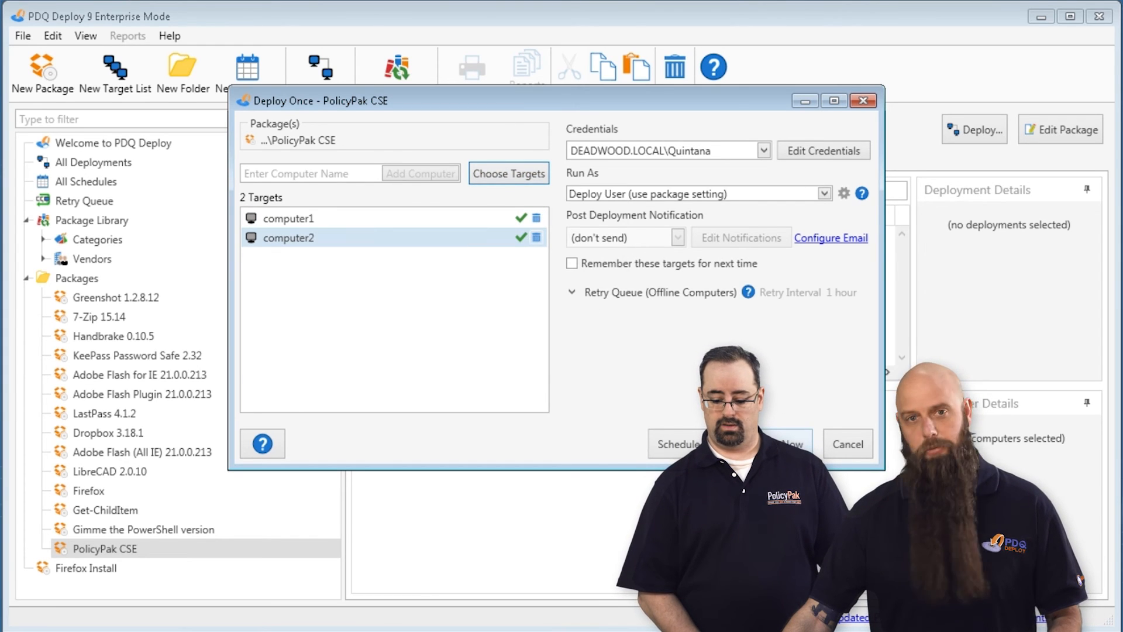
click(784, 444)
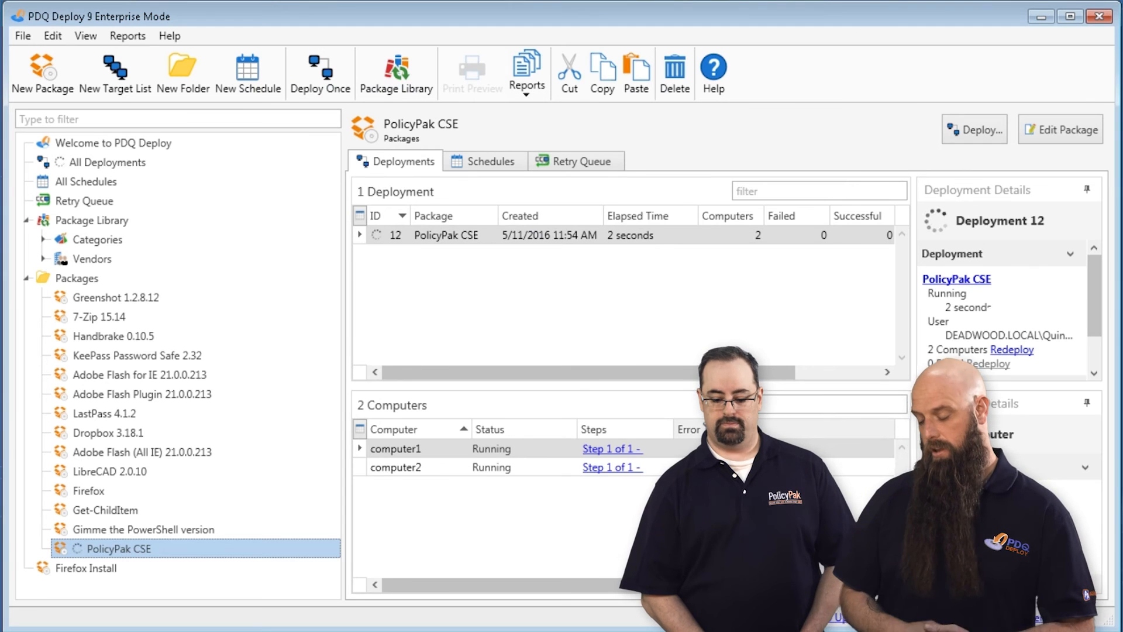